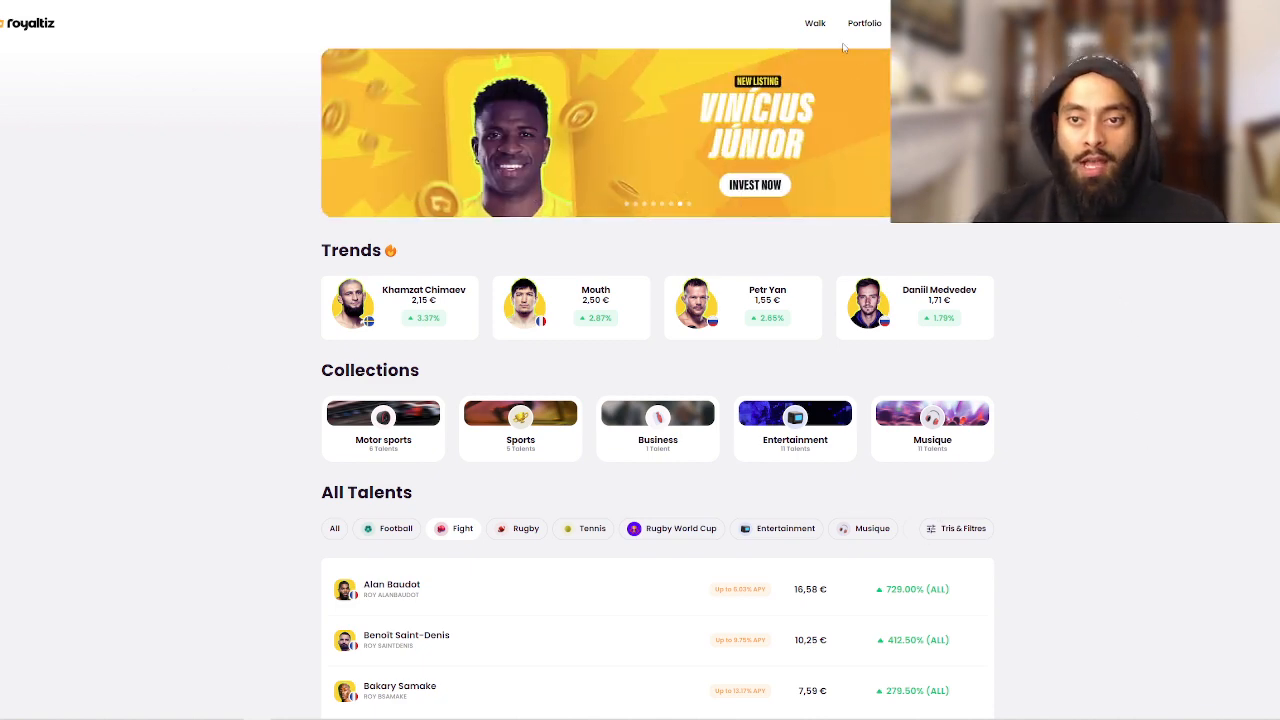
Show the portfolio with its 13,39 € balance and Islam Makhachev holding, dismissing the VIP notice.
left_click(866, 23)
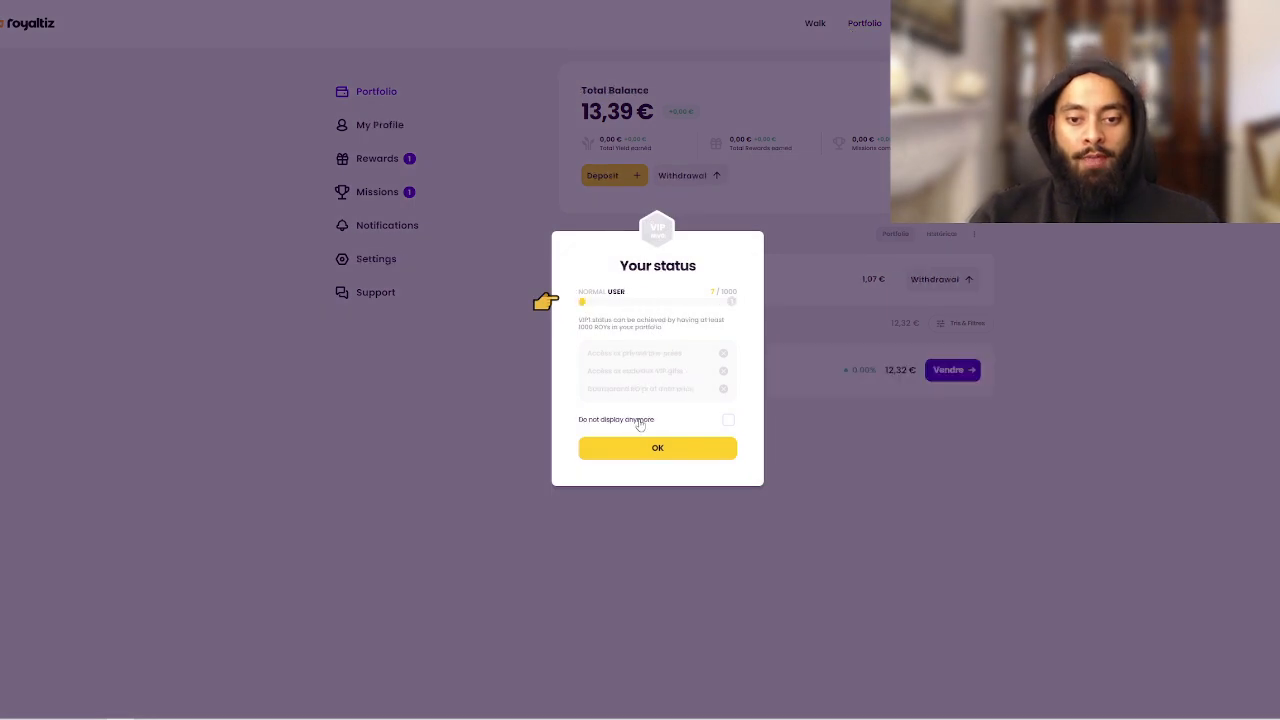
left_click(657, 448)
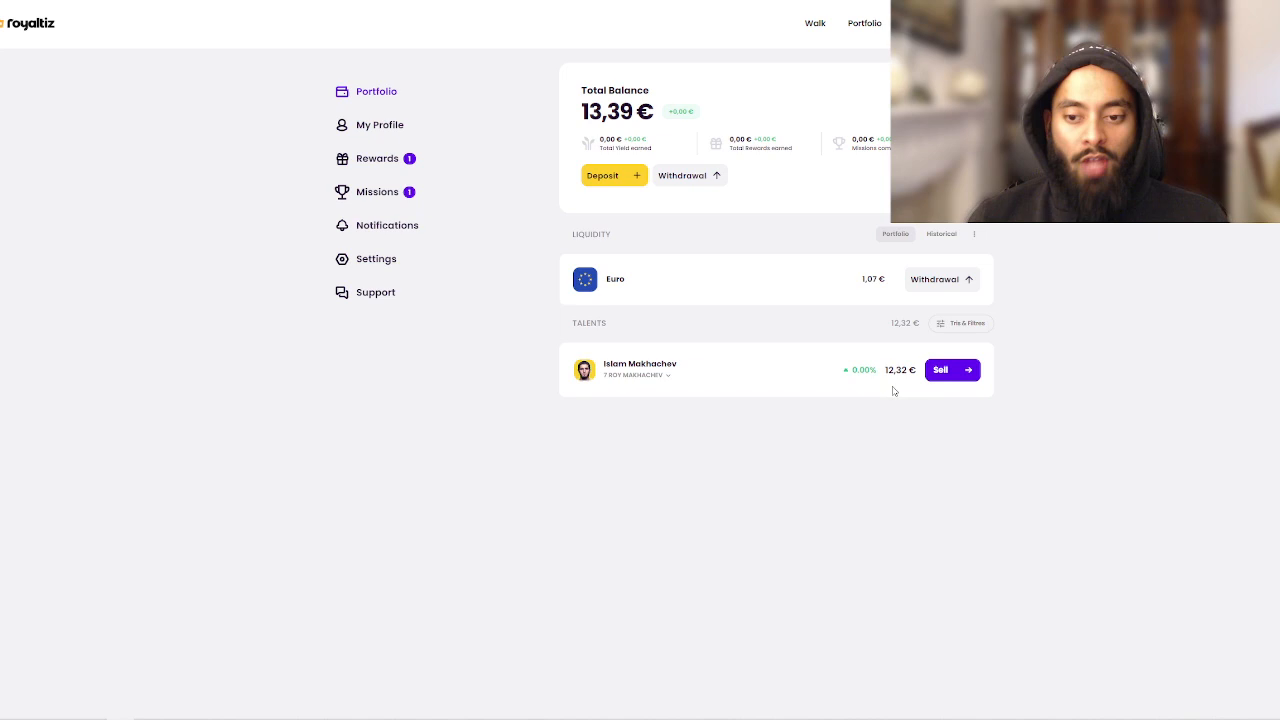
mouse_move(880, 411)
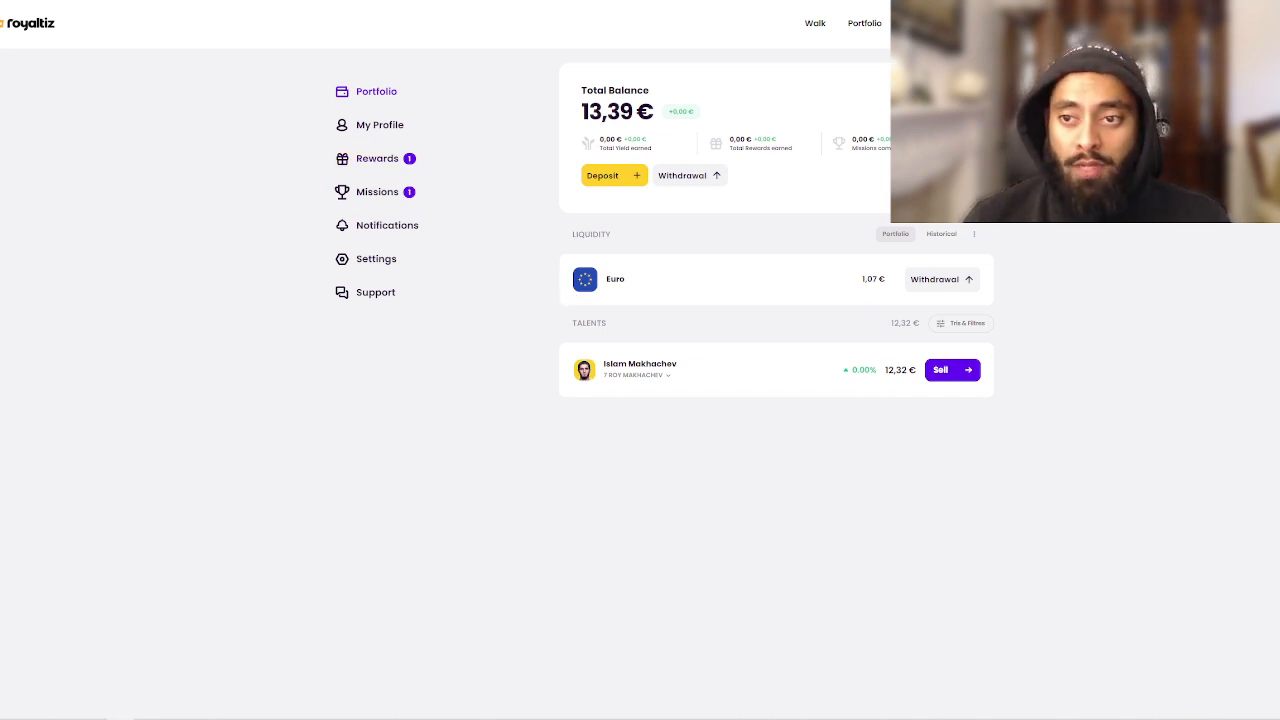
Collect the 1,00 € Official Investor Level 1 mission reward, then view the Rewards page.
left_click(377, 191)
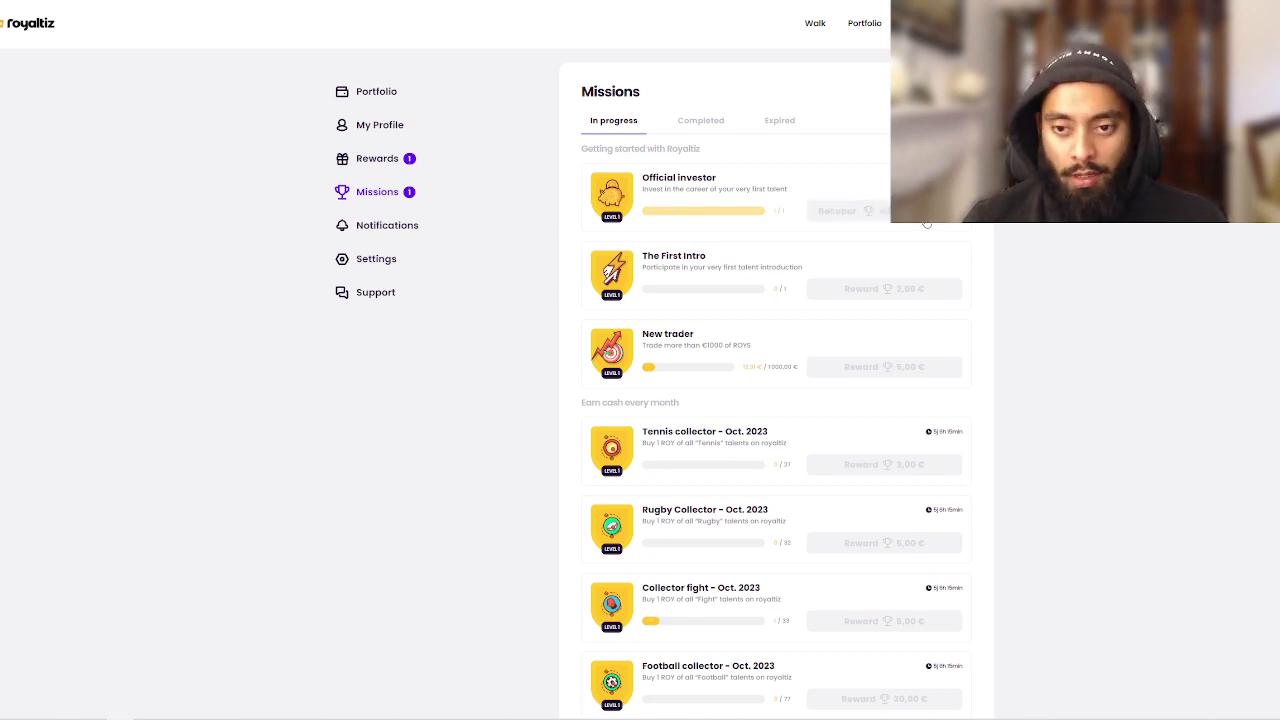
left_click(836, 210)
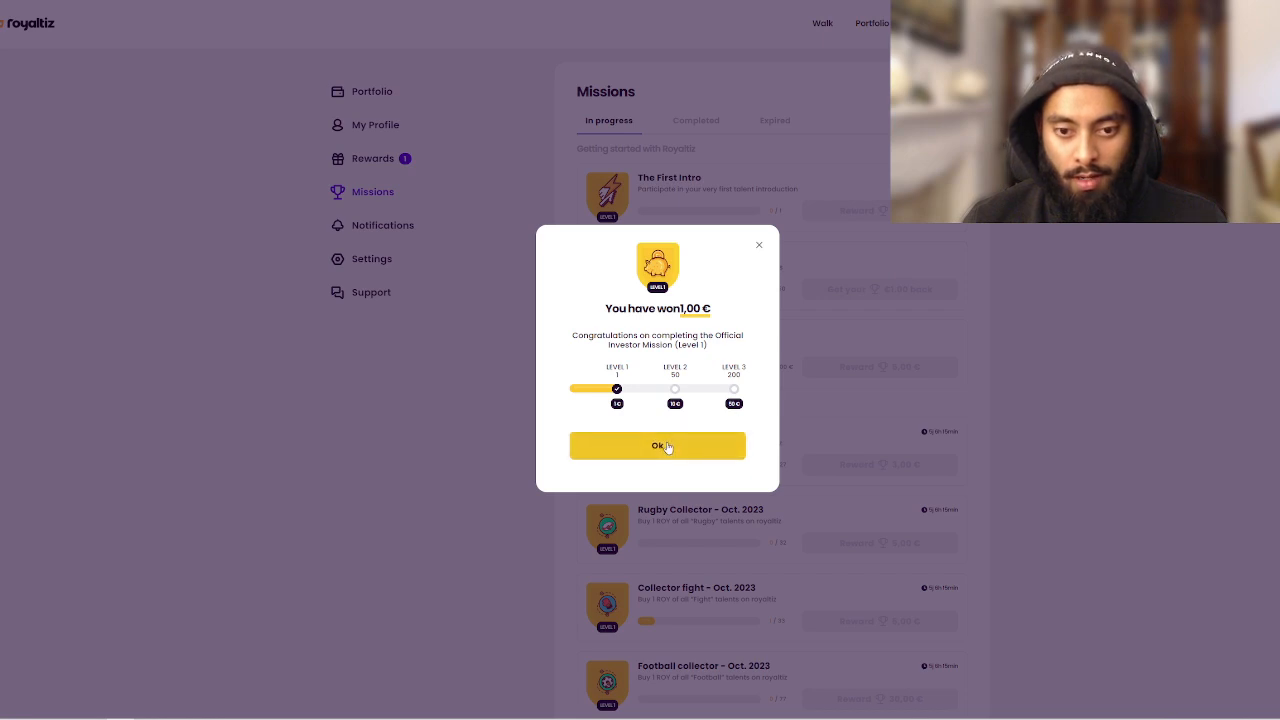
left_click(657, 445)
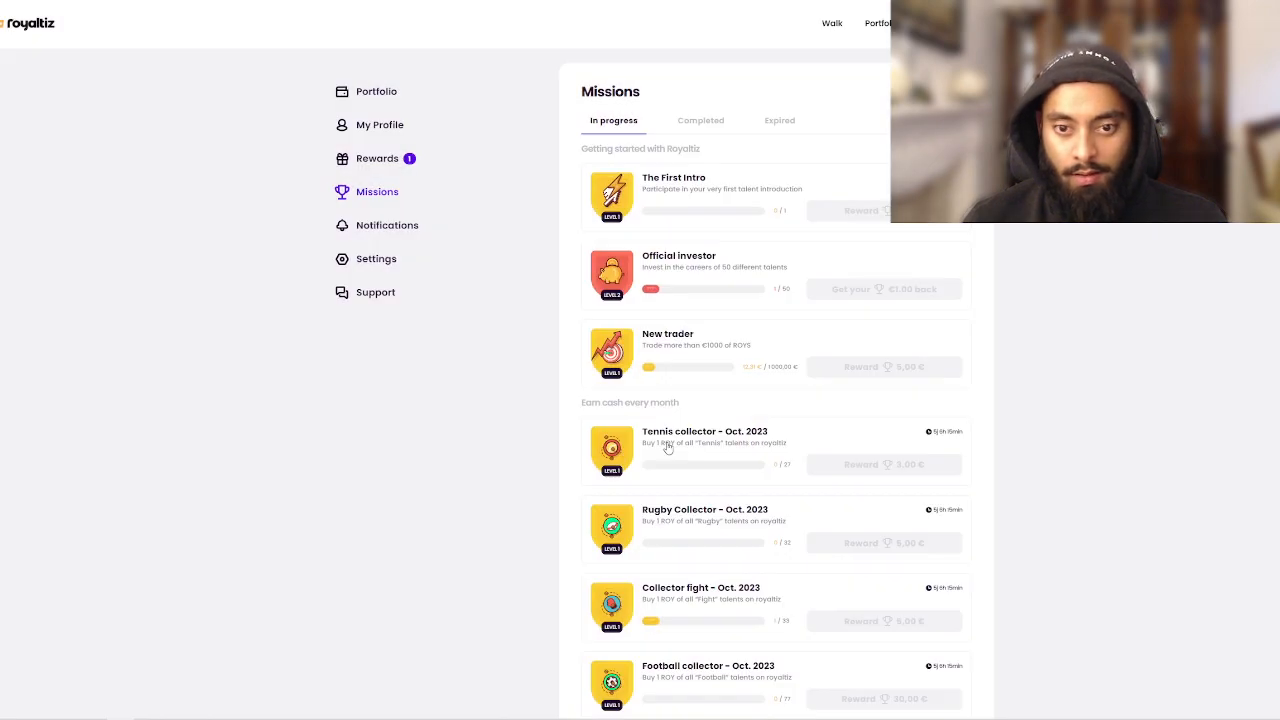
mouse_move(701, 305)
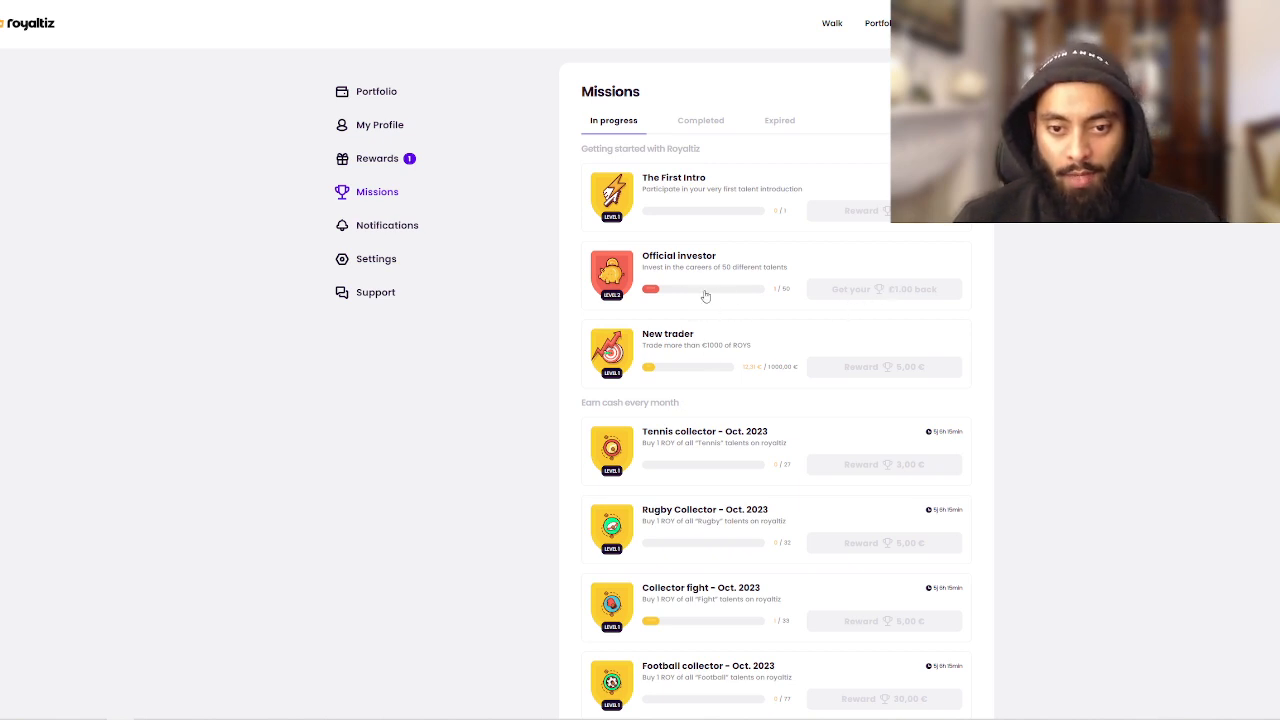
mouse_move(875, 299)
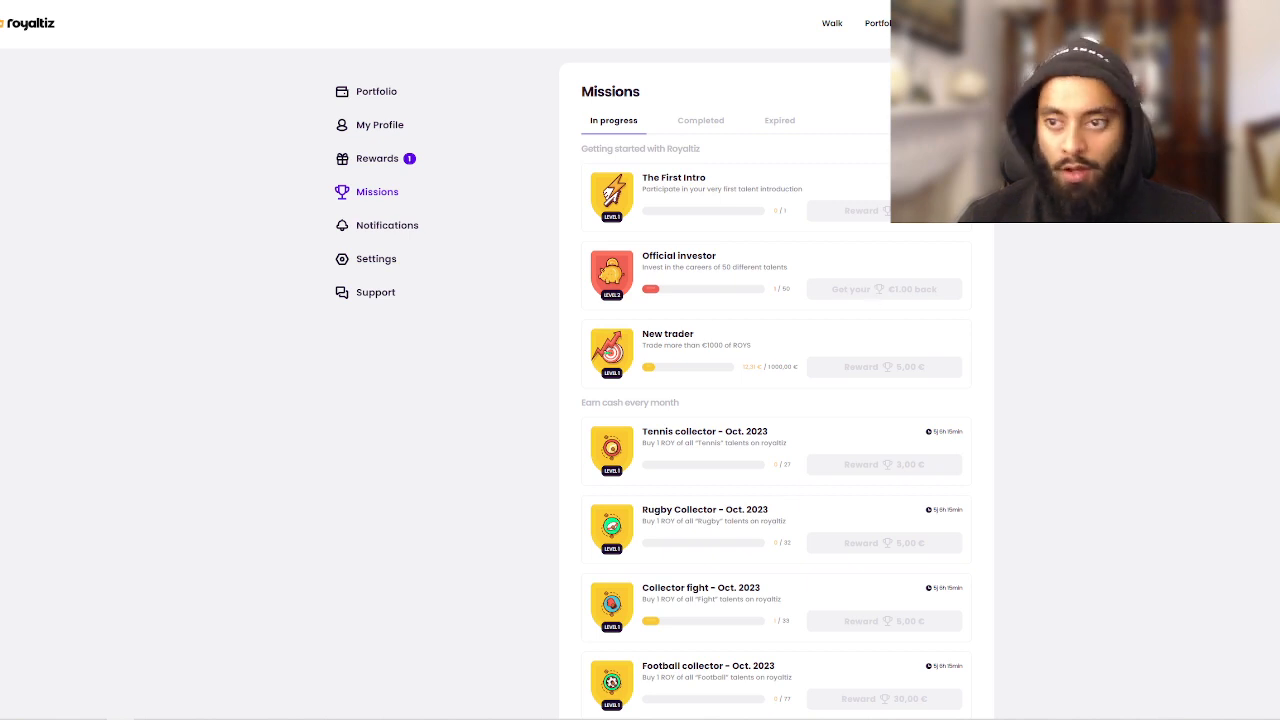
left_click(376, 158)
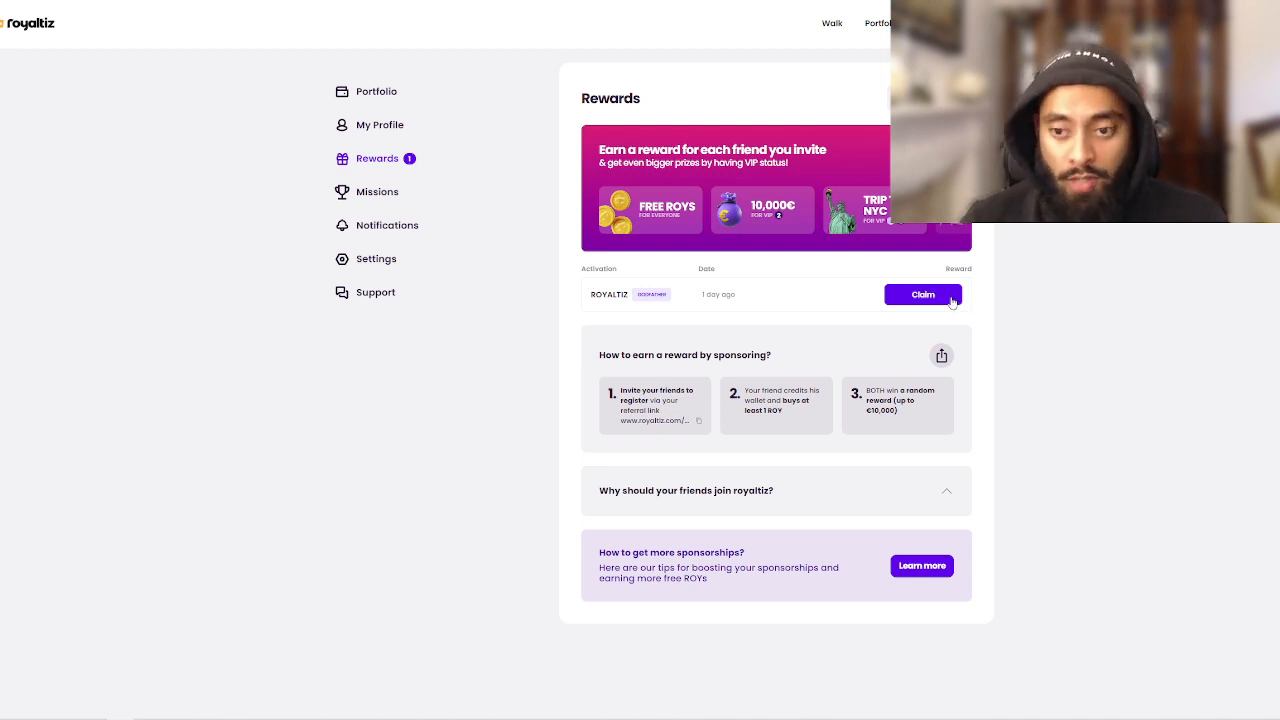
Claim the sponsorship reward by confirming the middle card, revealing a 5,00 € win.
left_click(922, 294)
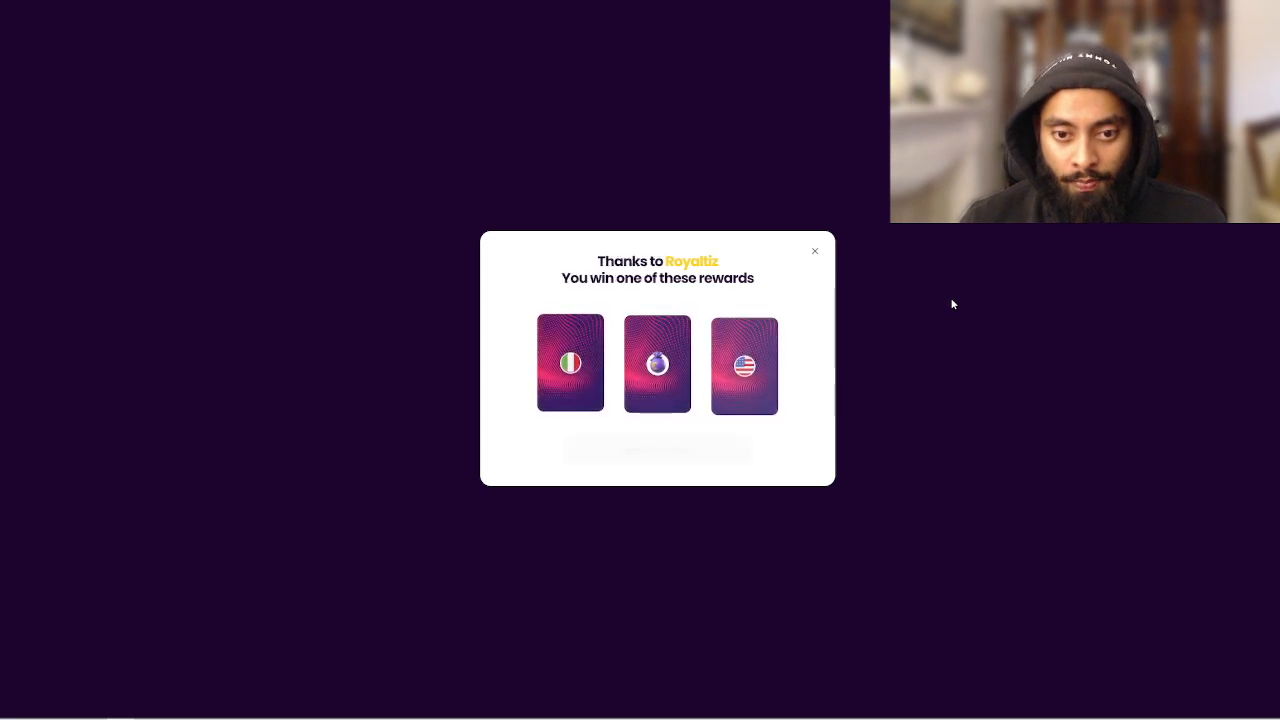
left_click(744, 360)
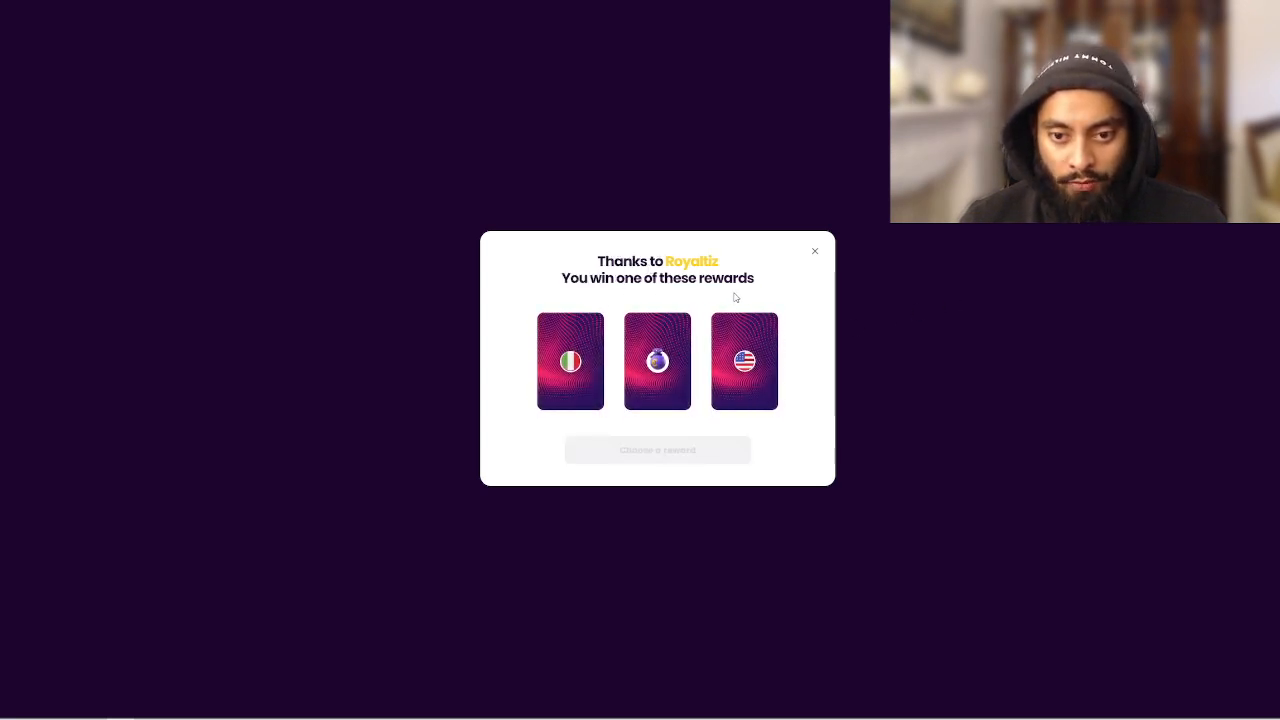
left_click(657, 360)
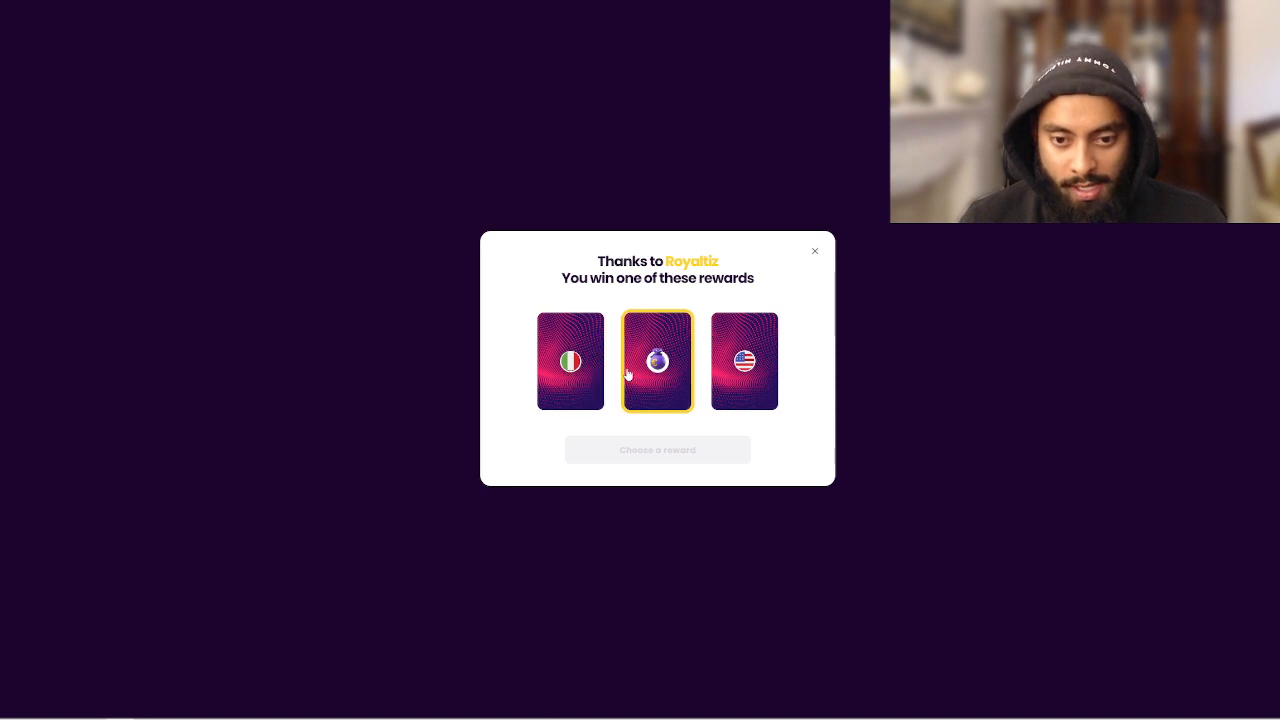
left_click(744, 361)
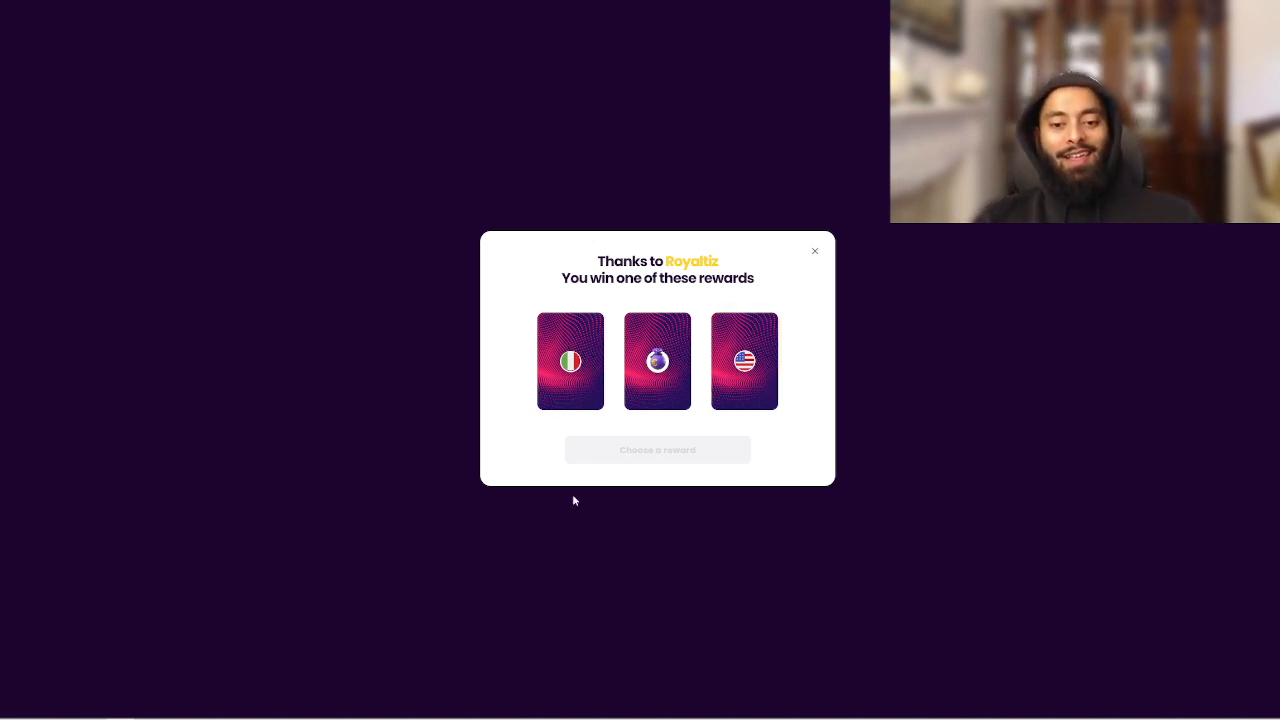
left_click(657, 362)
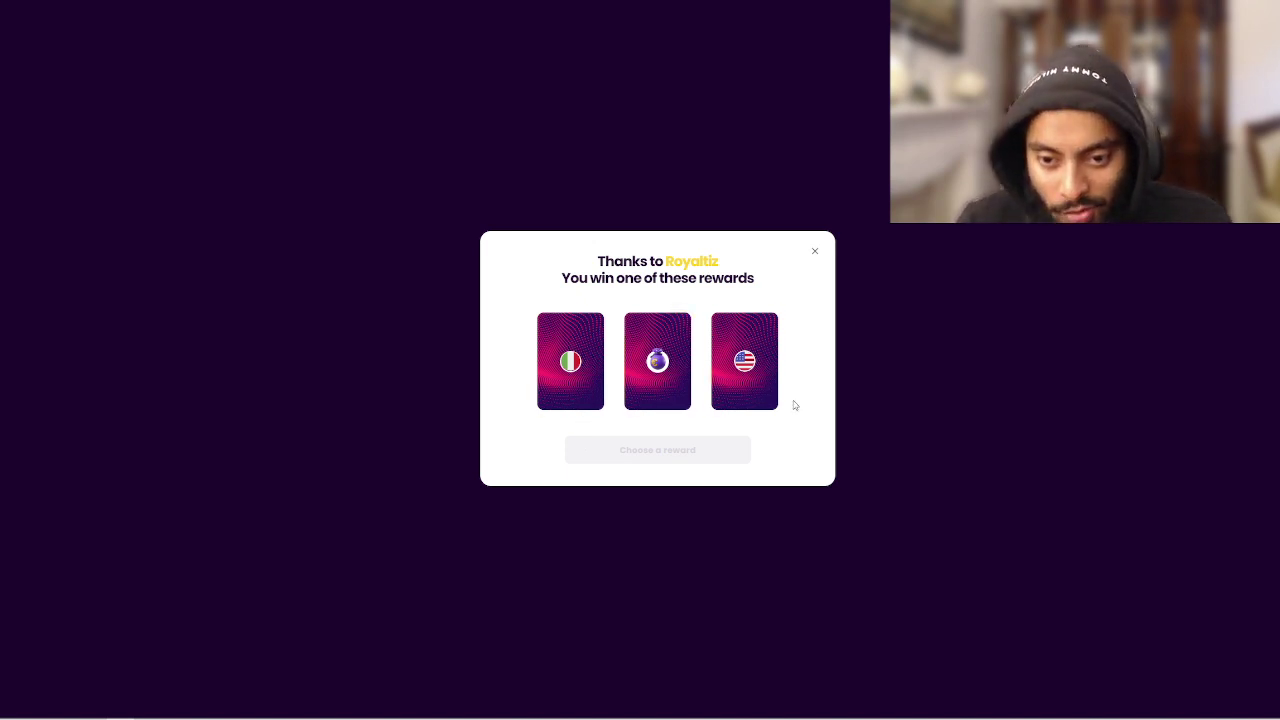
left_click(744, 362)
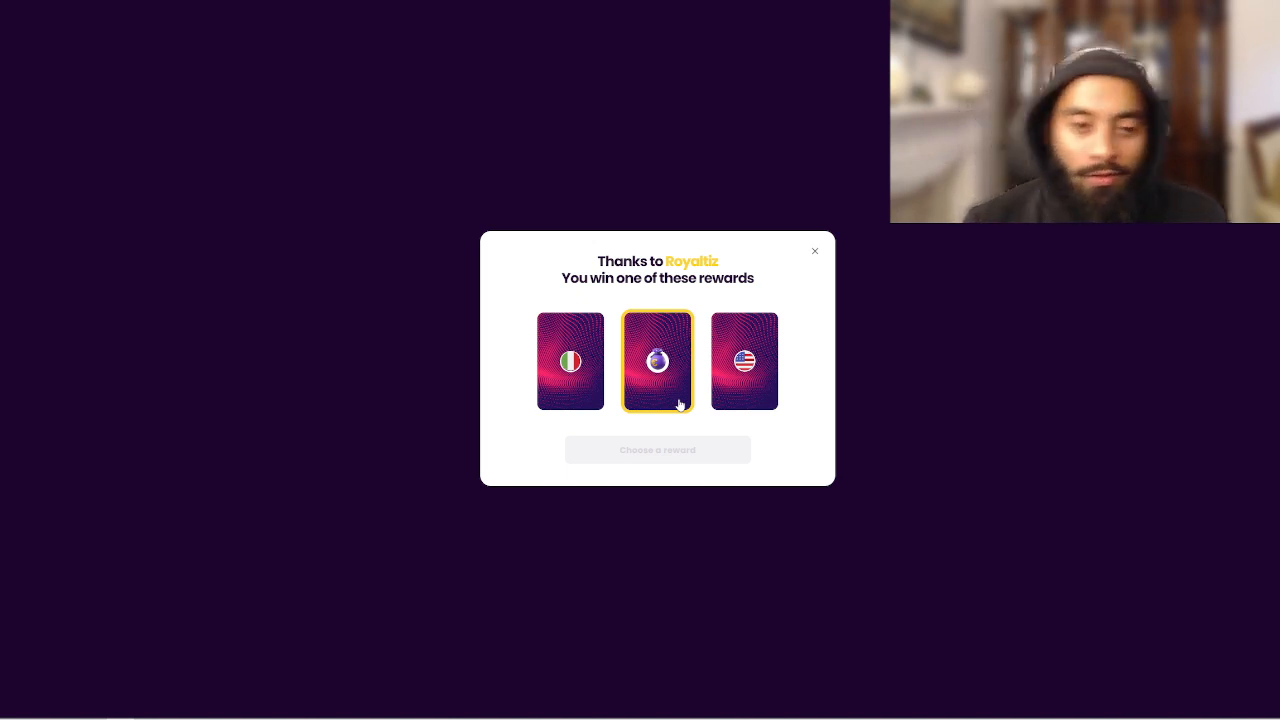
left_click(570, 361)
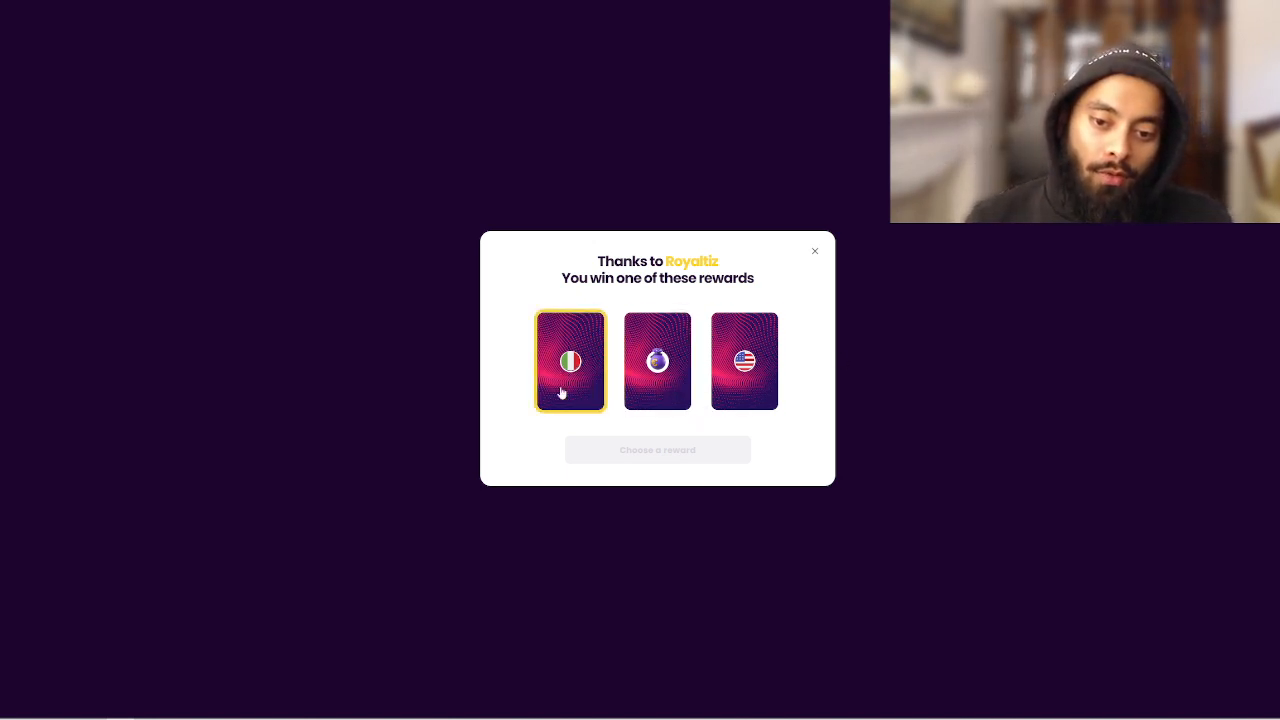
left_click(657, 360)
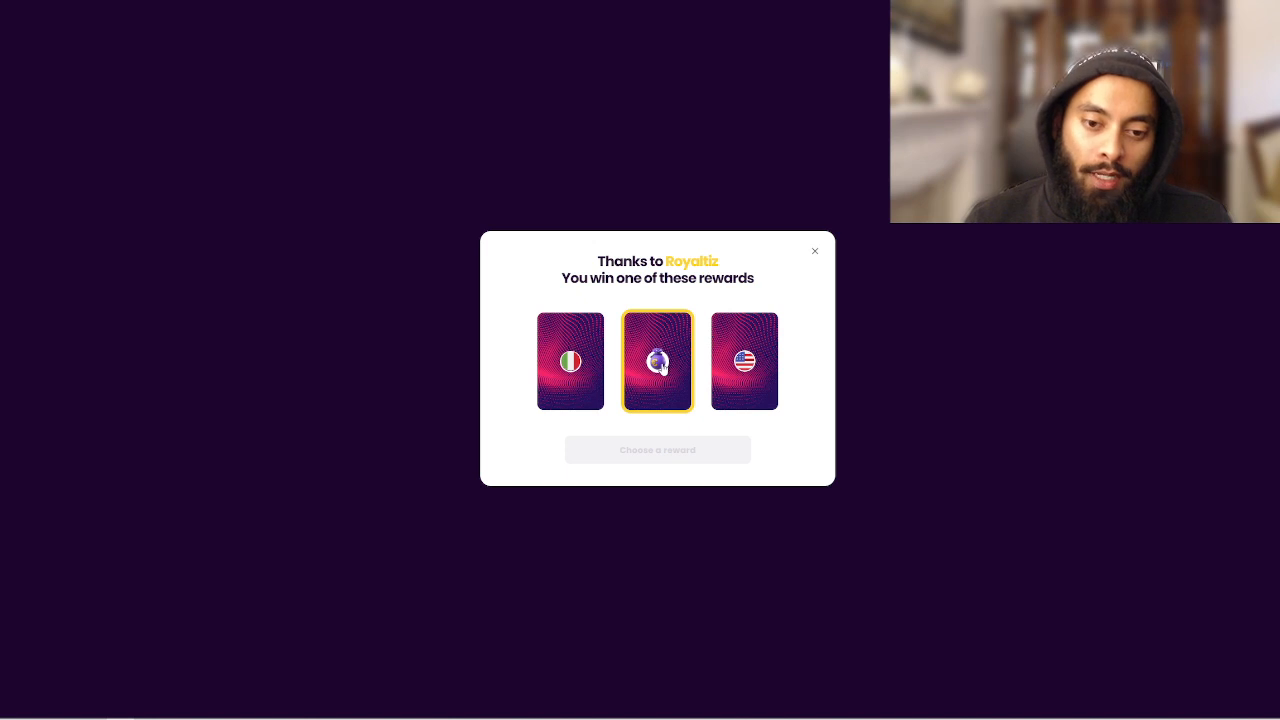
left_click(657, 361)
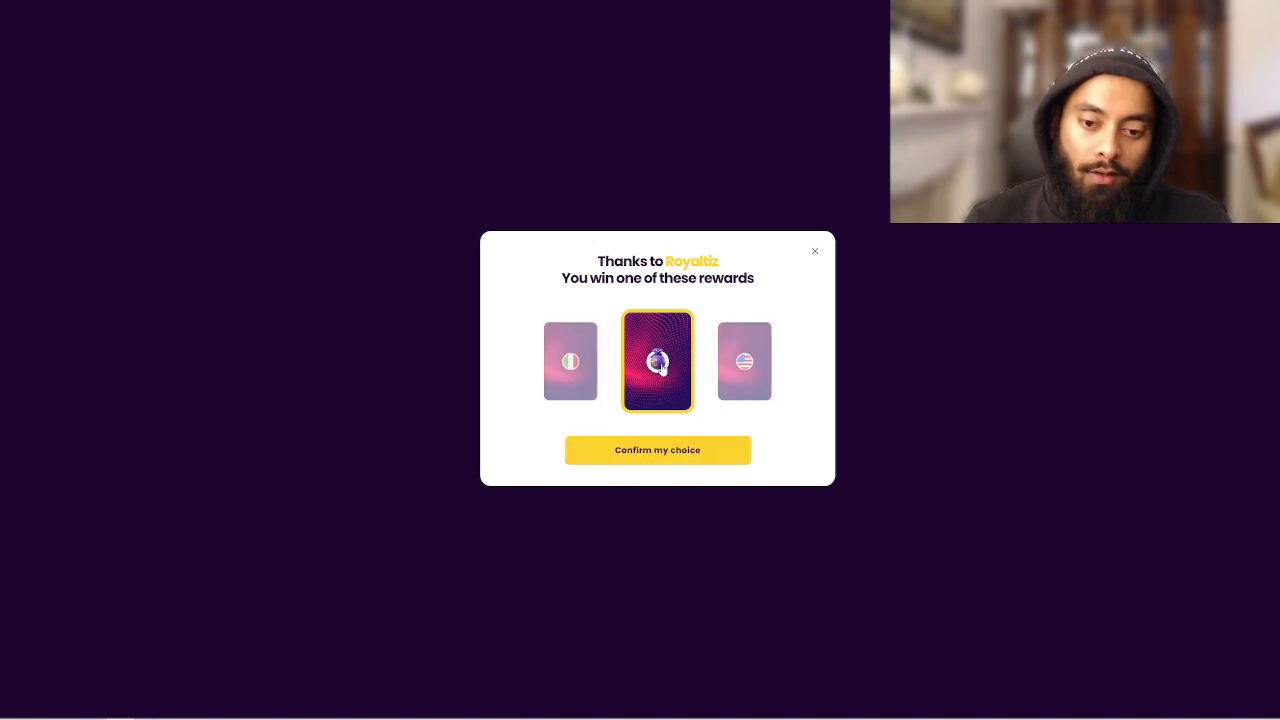
left_click(657, 450)
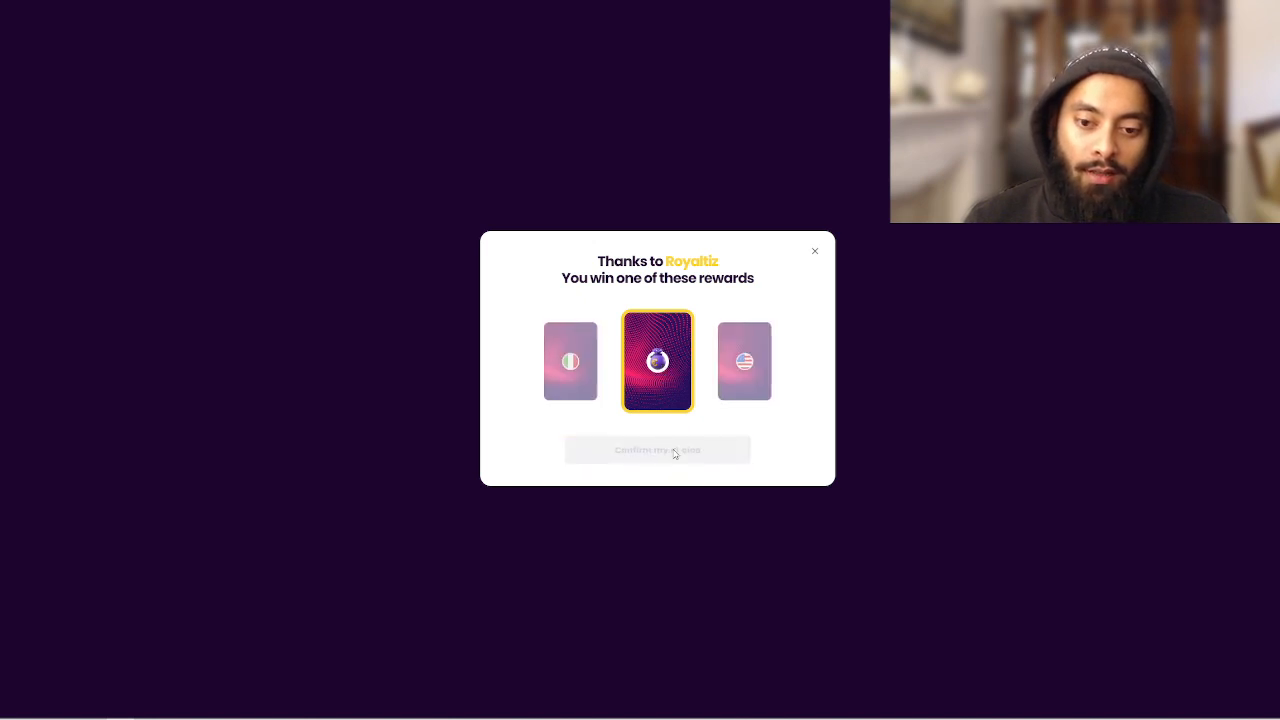
left_click(657, 449)
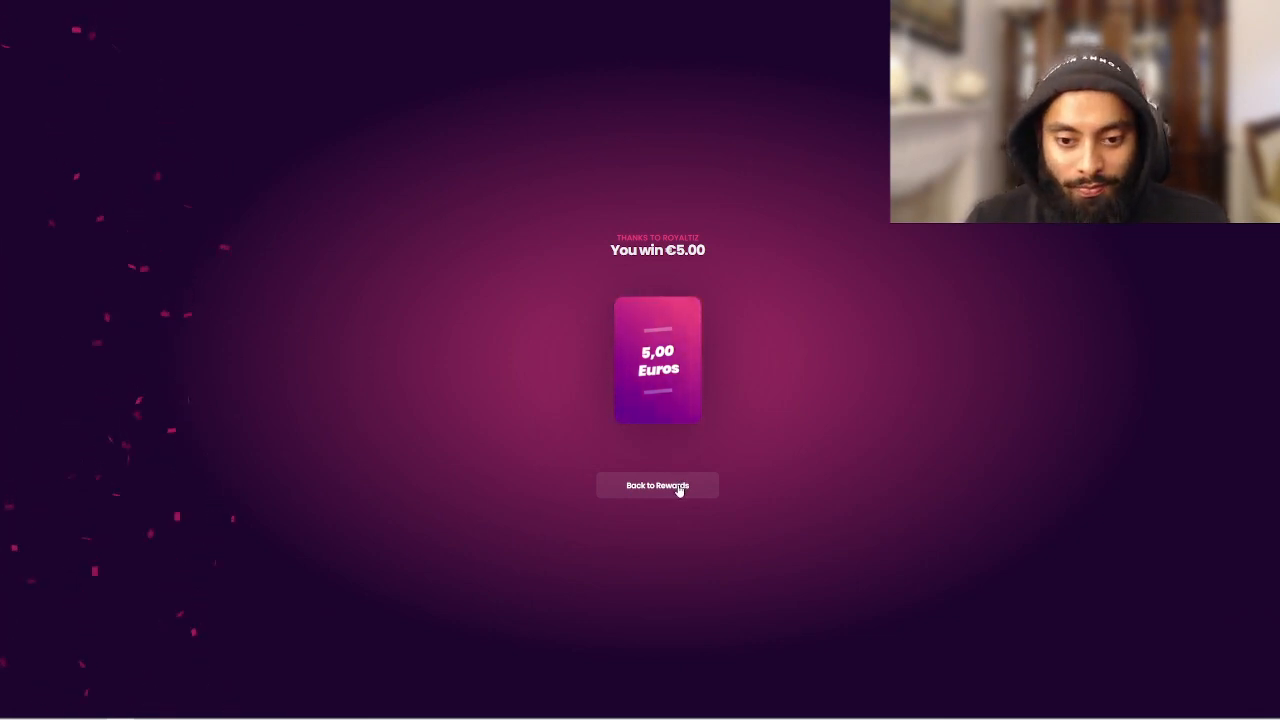
Return to Rewards showing the €5,00 sponsorship reward, then go to the talents marketplace.
left_click(657, 485)
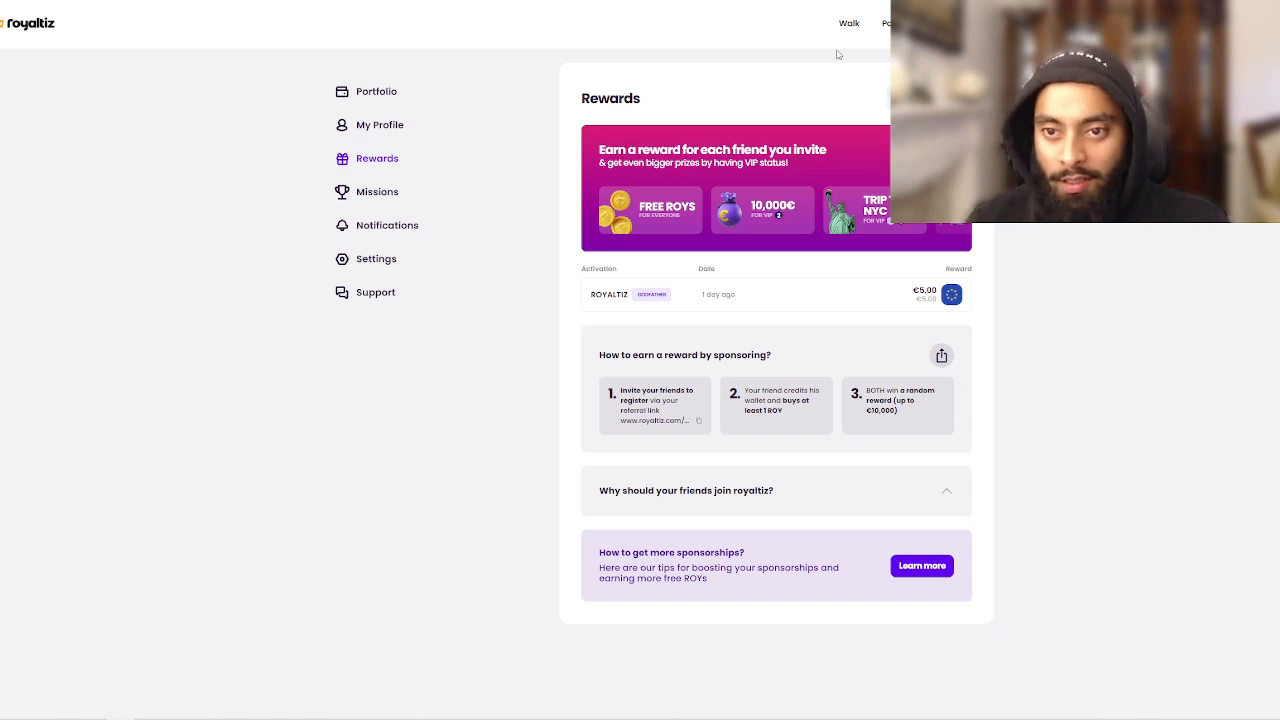
mouse_move(852, 25)
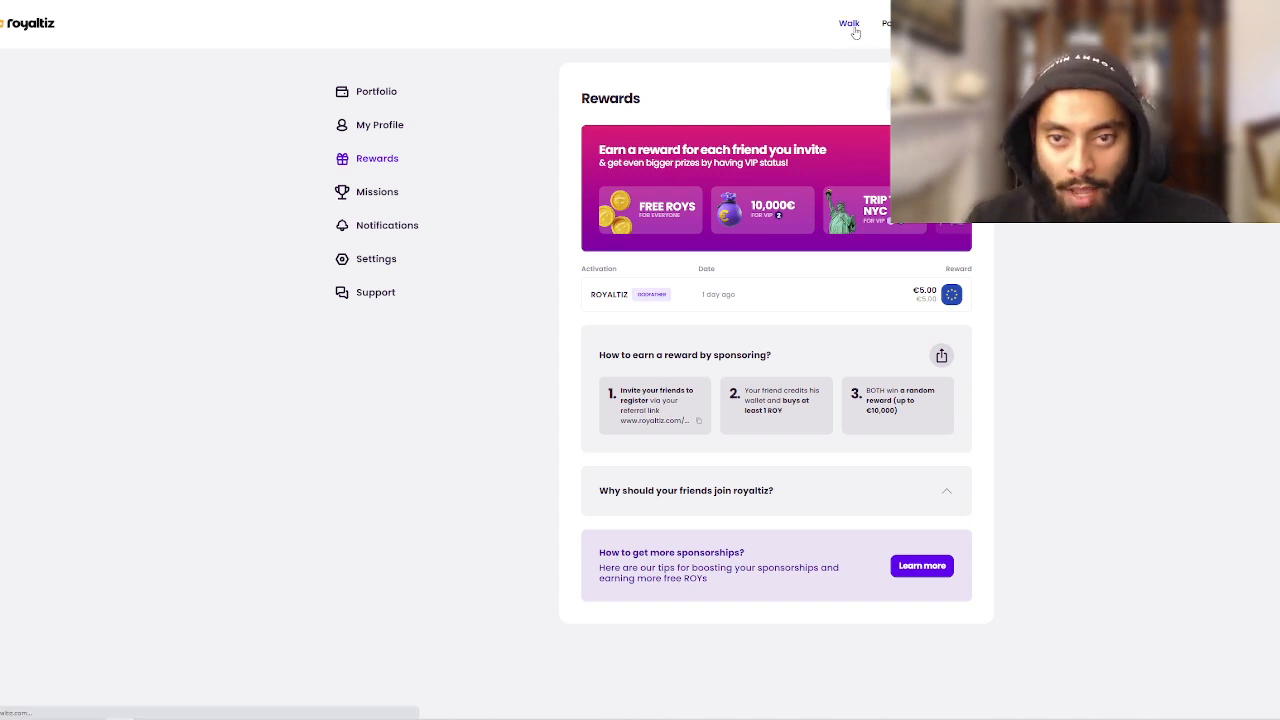
left_click(849, 23)
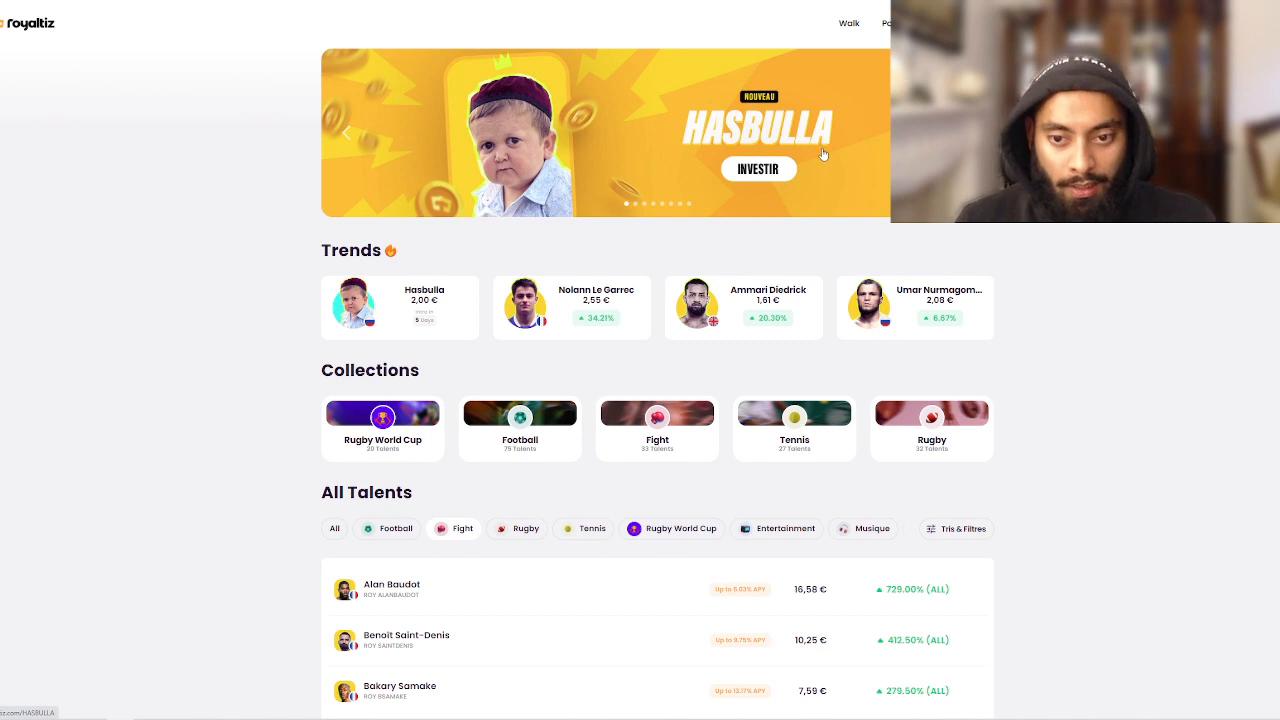
Scroll the marketplace home page and open the Fight collection.
scroll("down", 3)
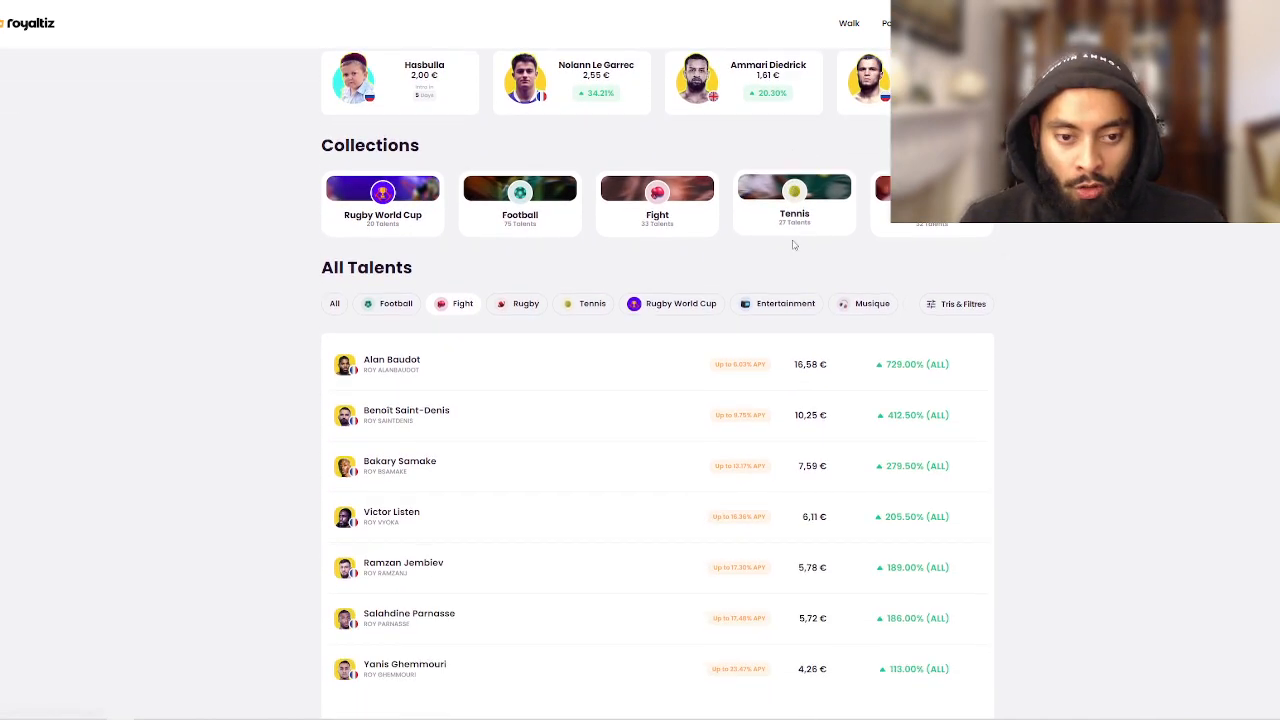
scroll("down", 3)
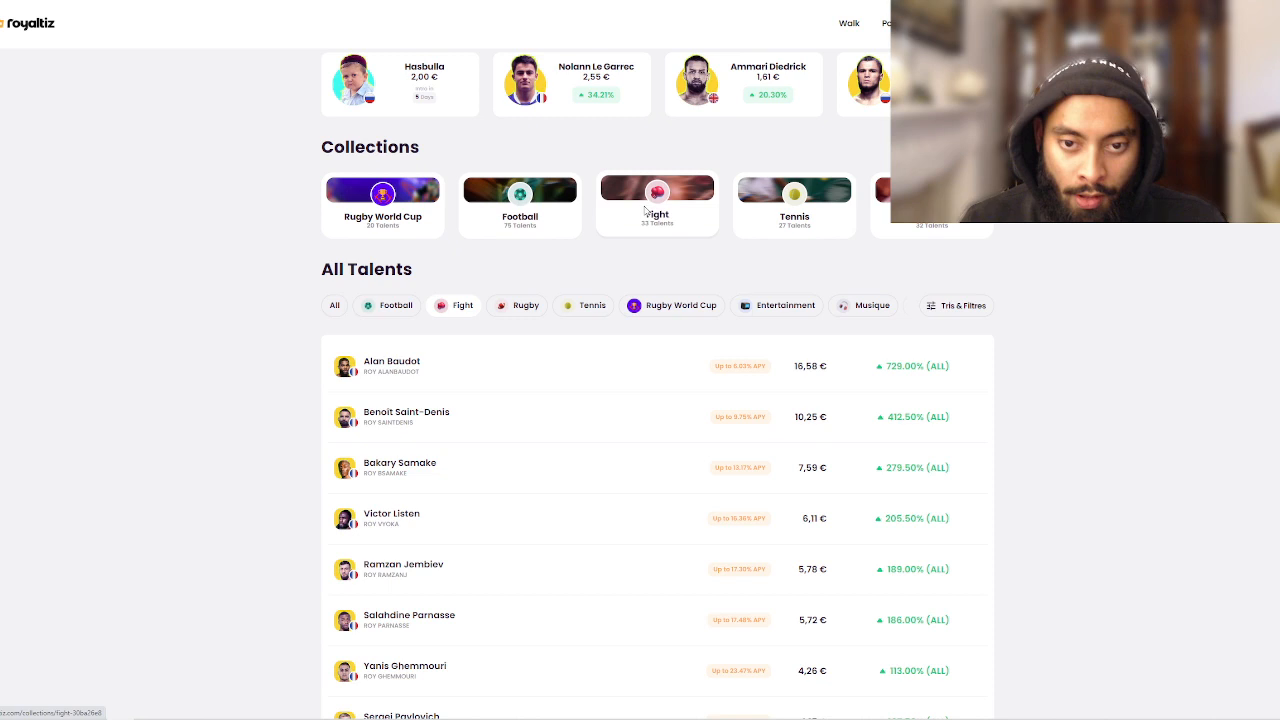
left_click(657, 190)
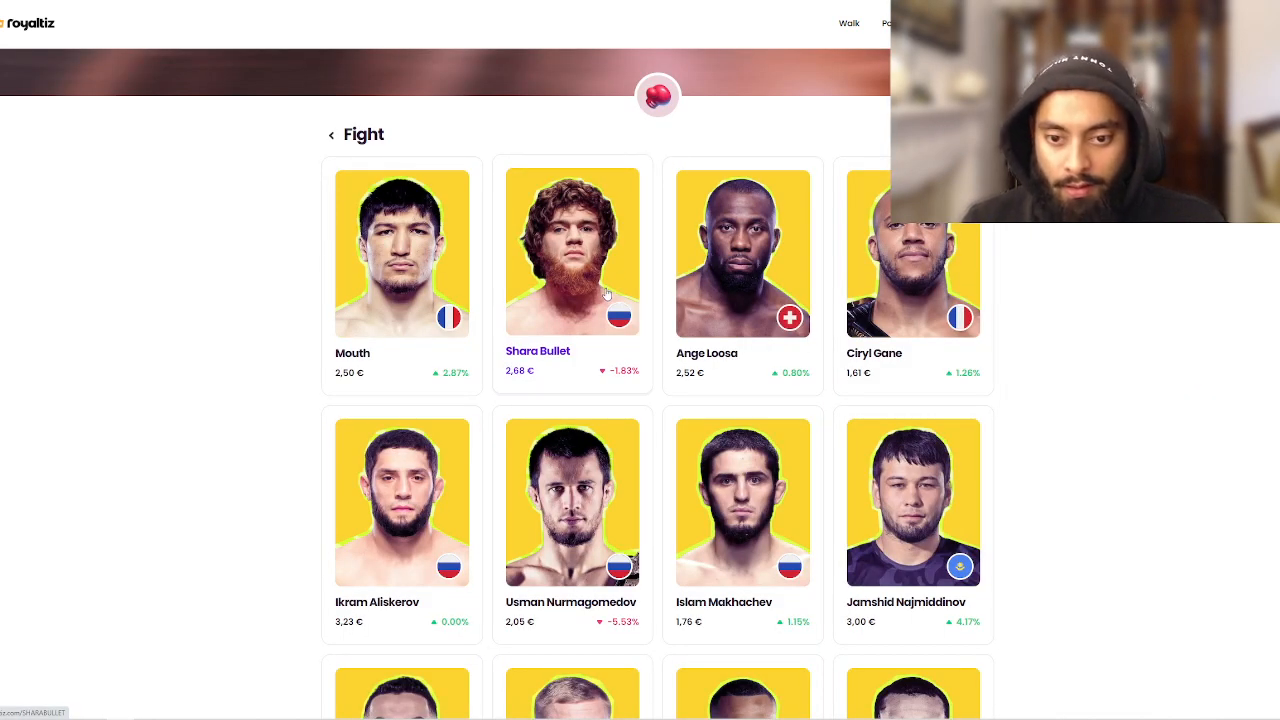
Browse the fighter cards and open Yves Landu's talent page priced at 1,58 €.
scroll("down", 3)
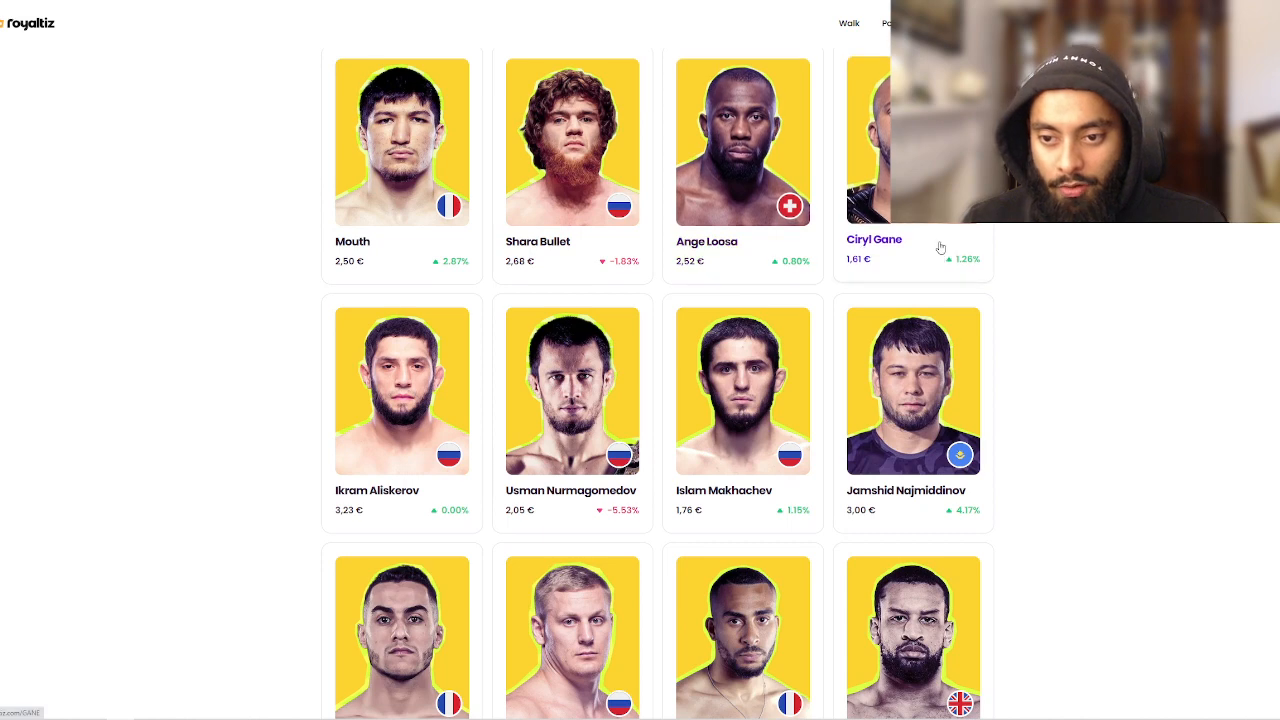
left_click(874, 239)
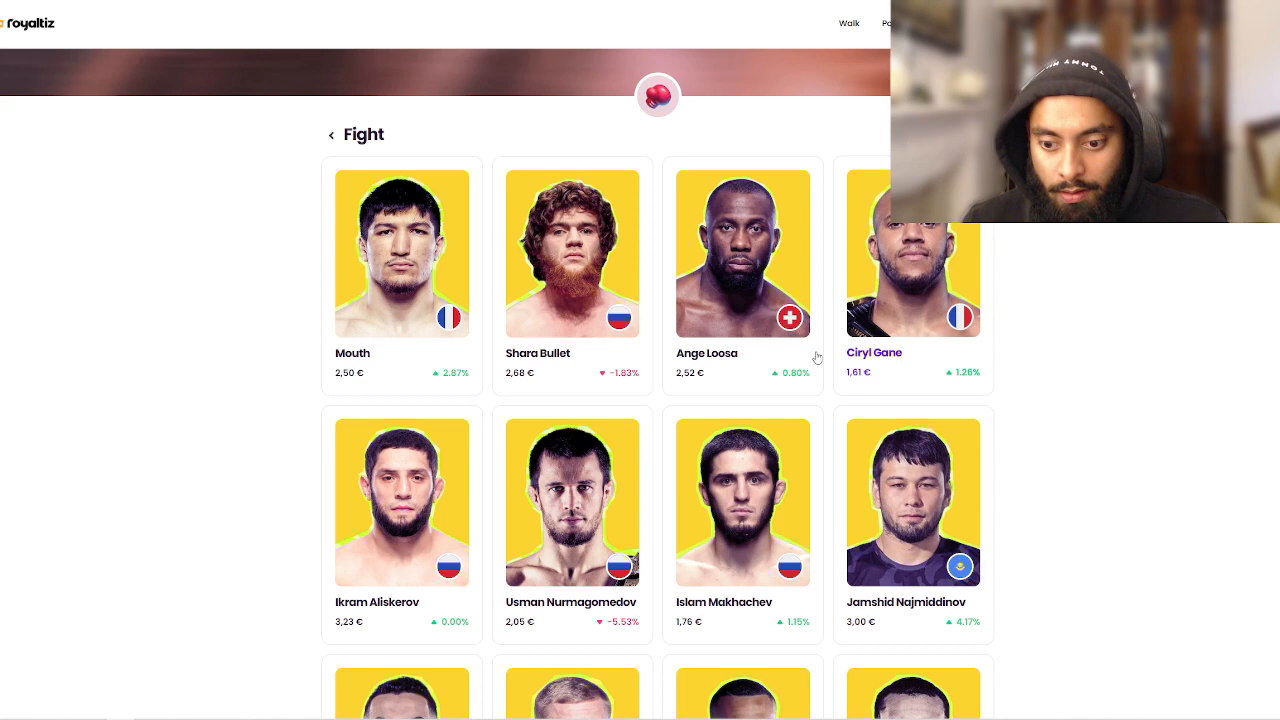
scroll("down", 3)
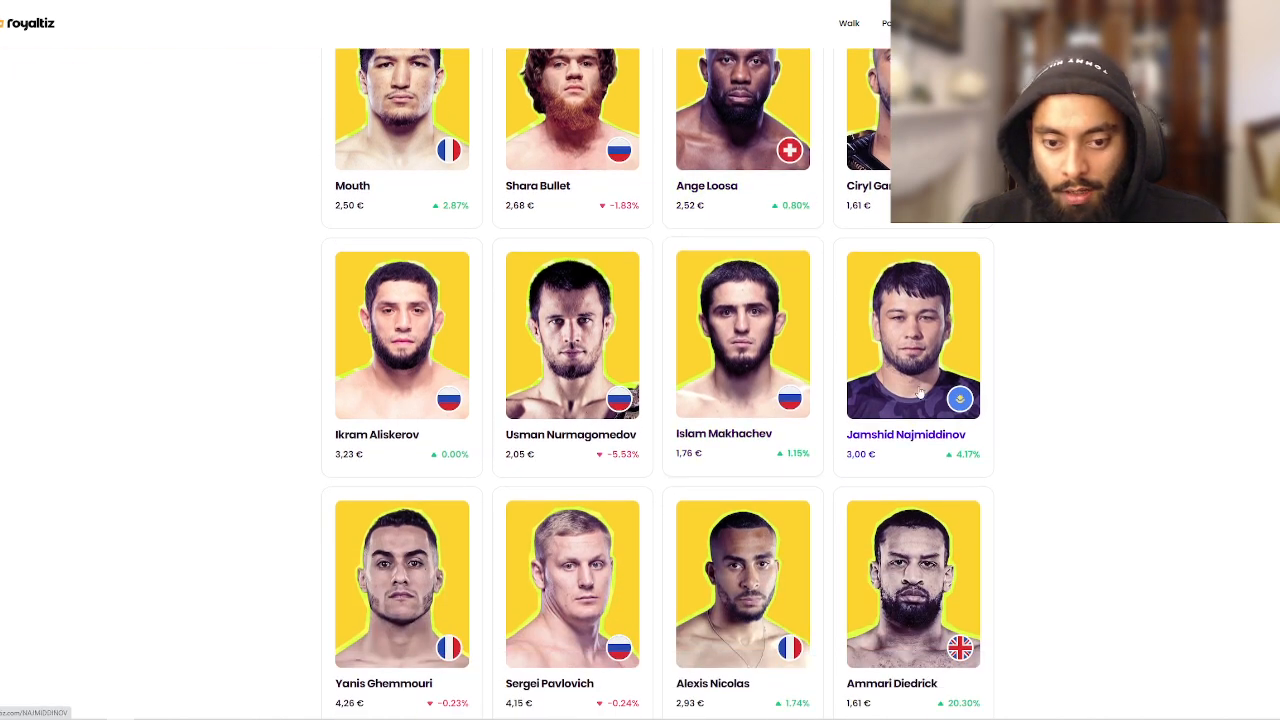
scroll("down", 3)
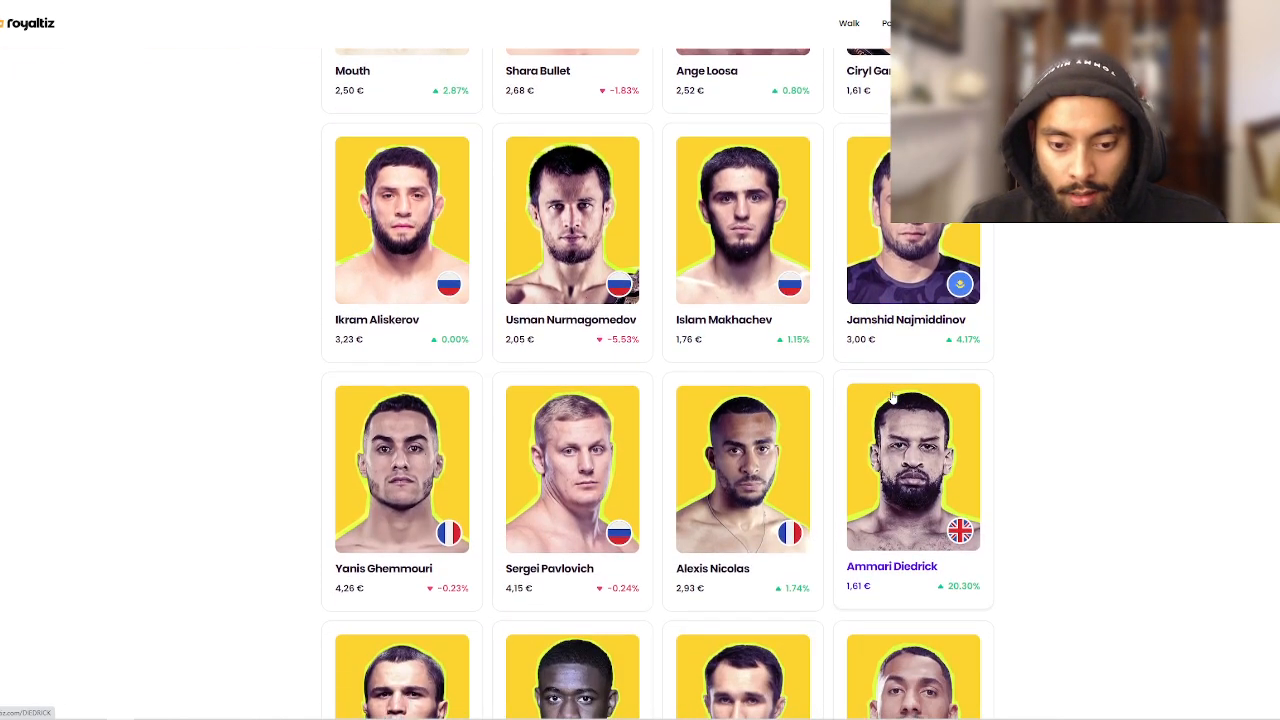
scroll("down", 3)
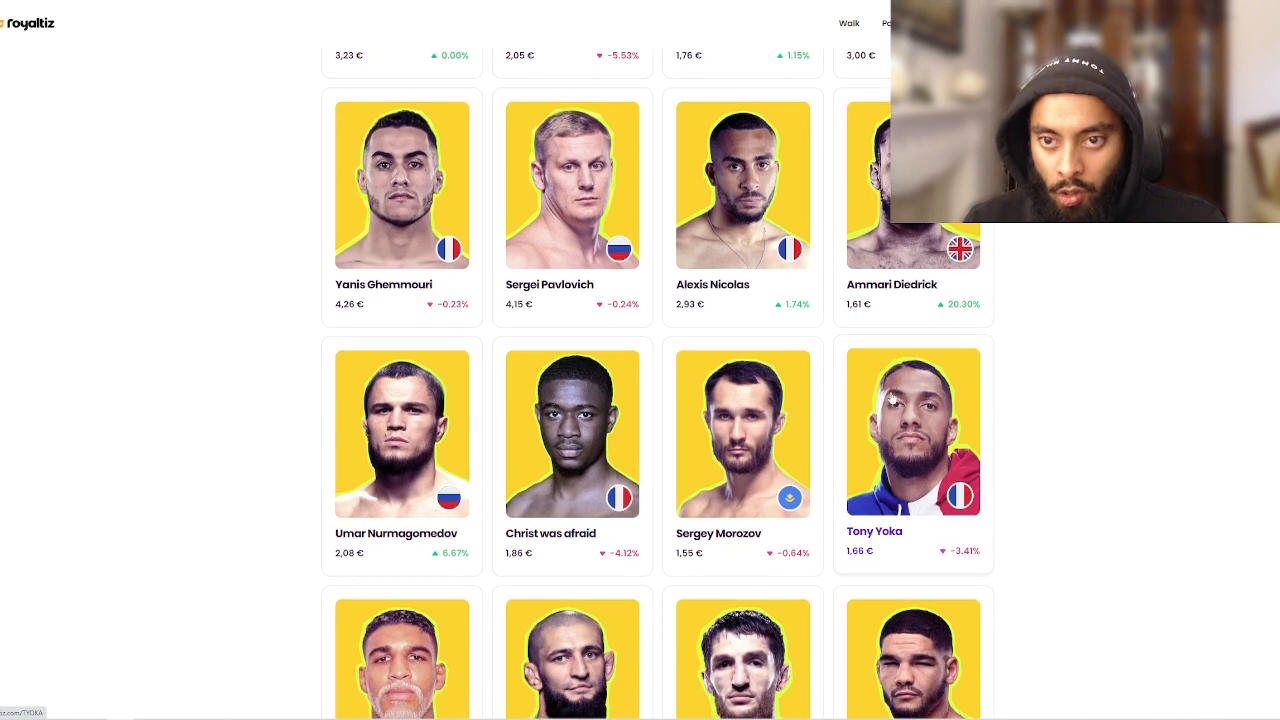
scroll("down", 3)
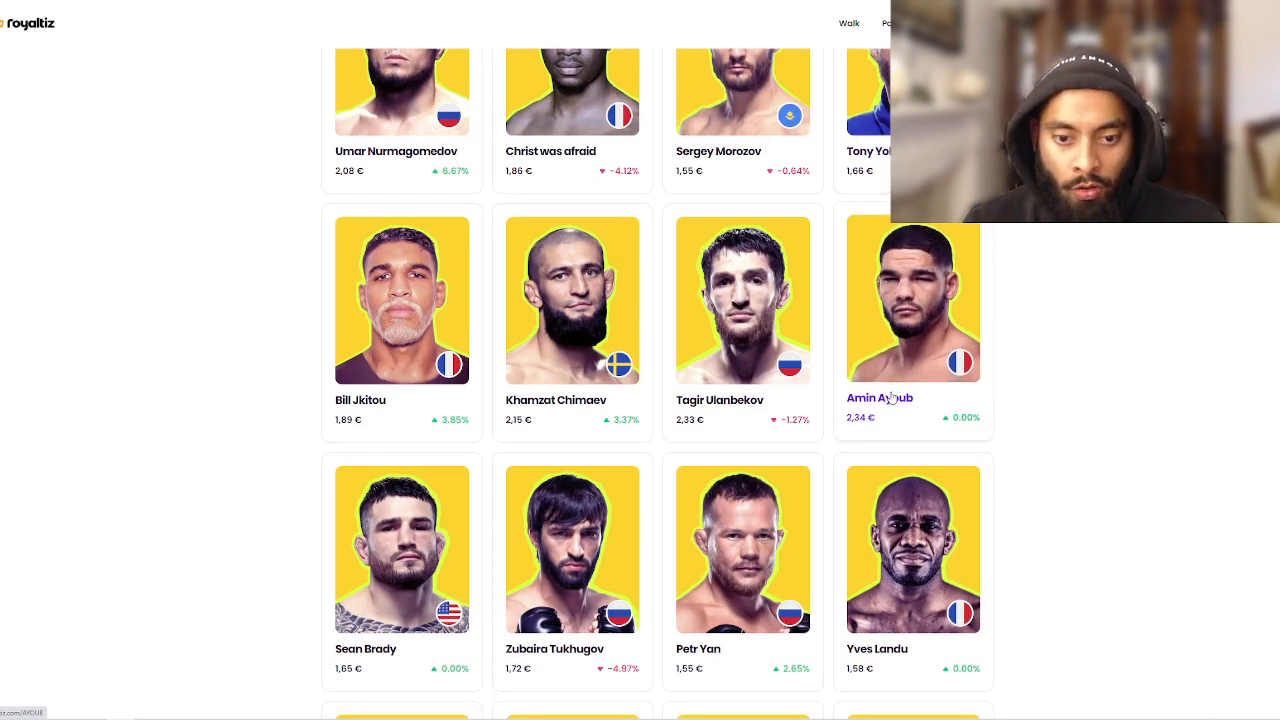
scroll("down", 3)
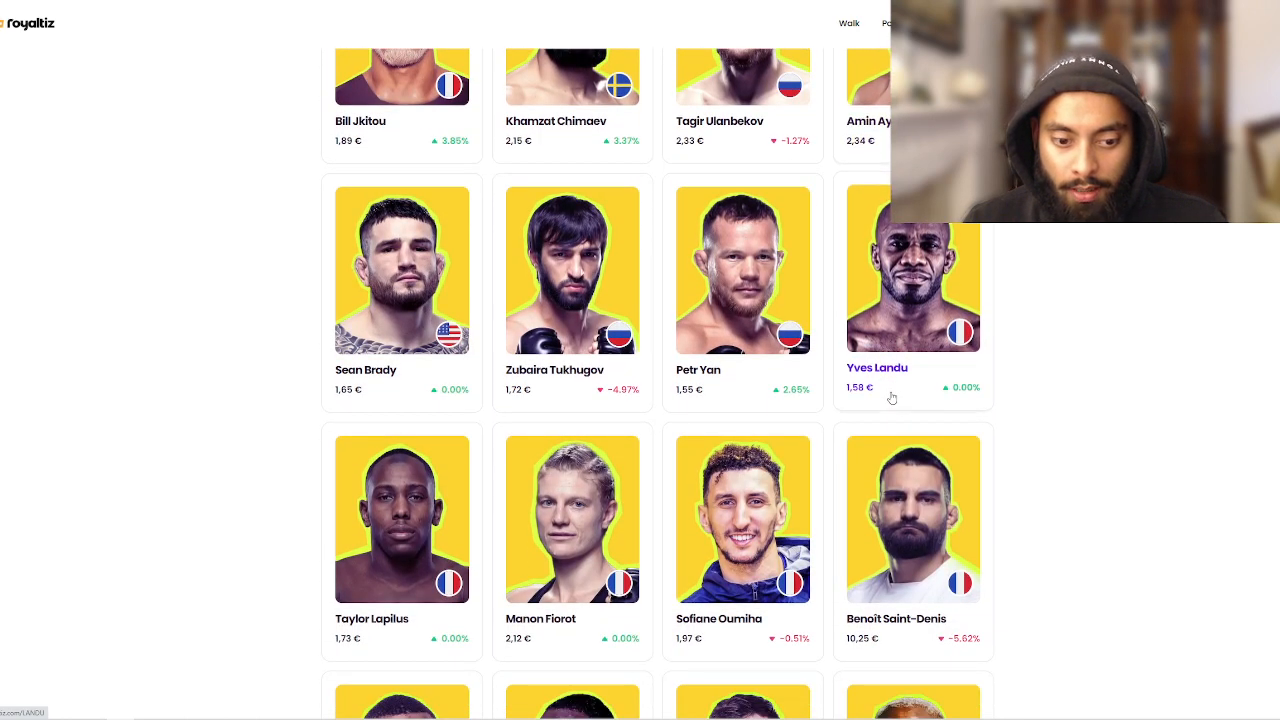
scroll("down", 3)
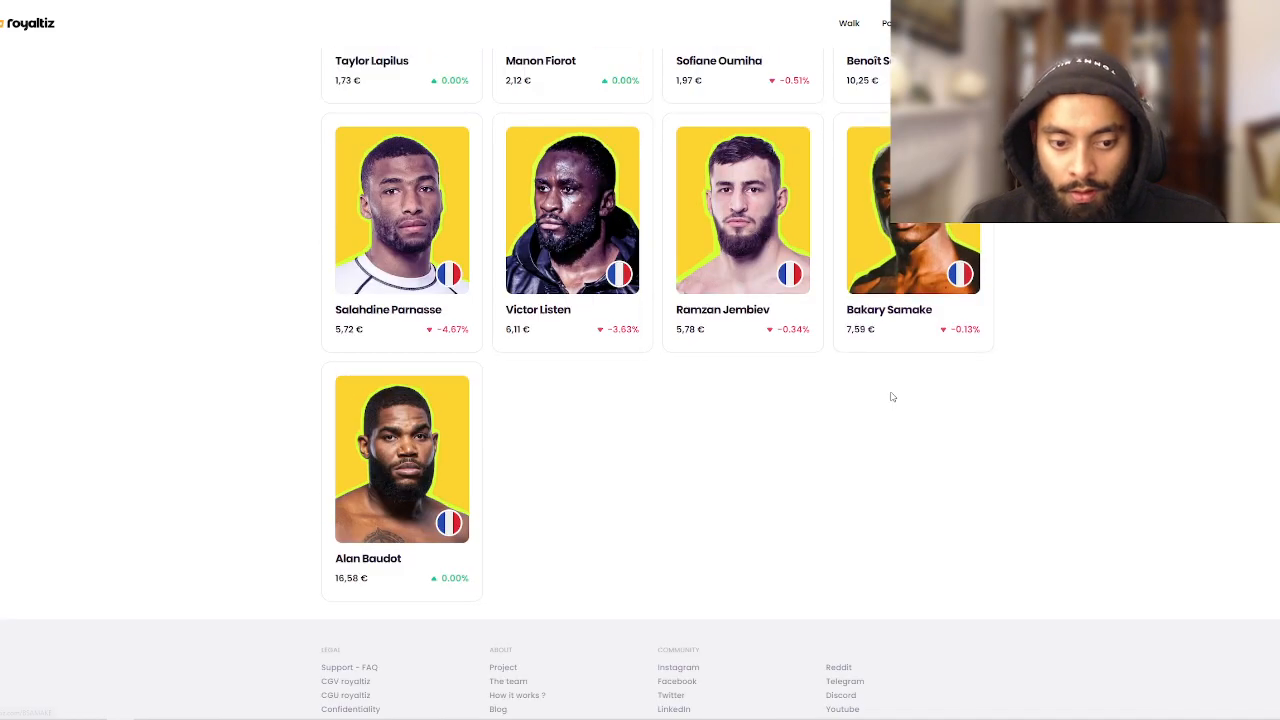
scroll("down", 3)
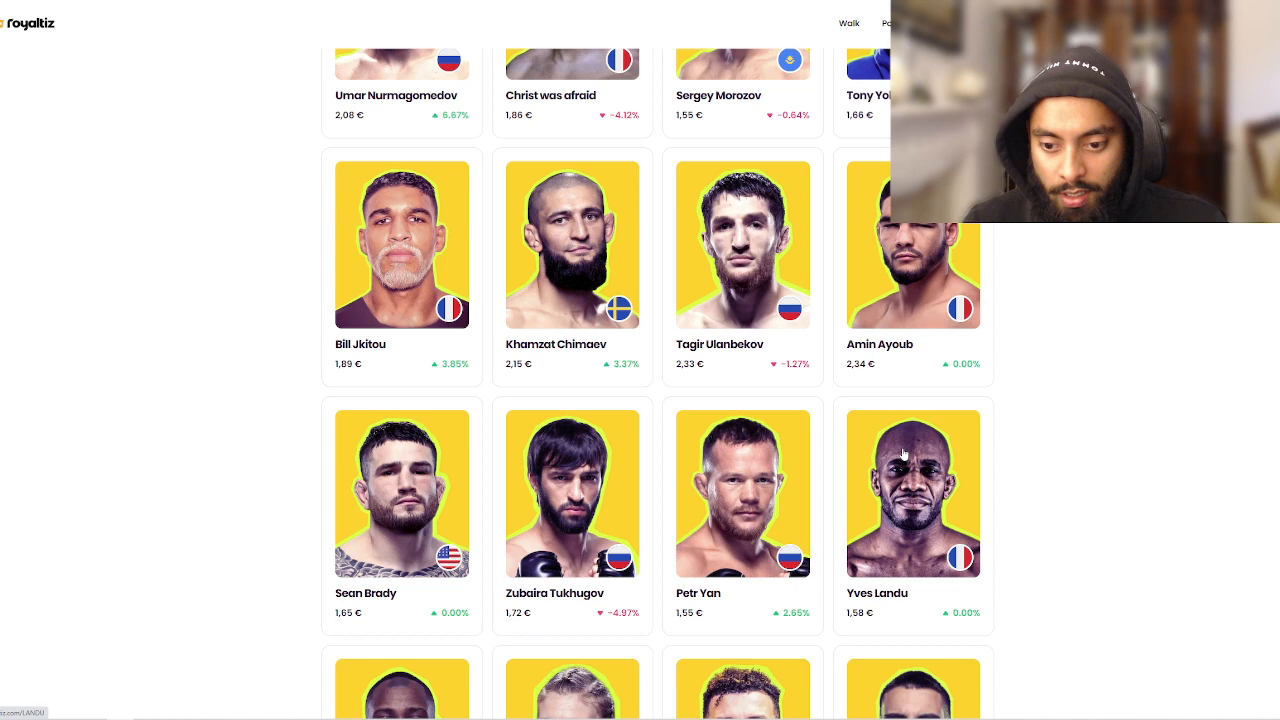
left_click(913, 494)
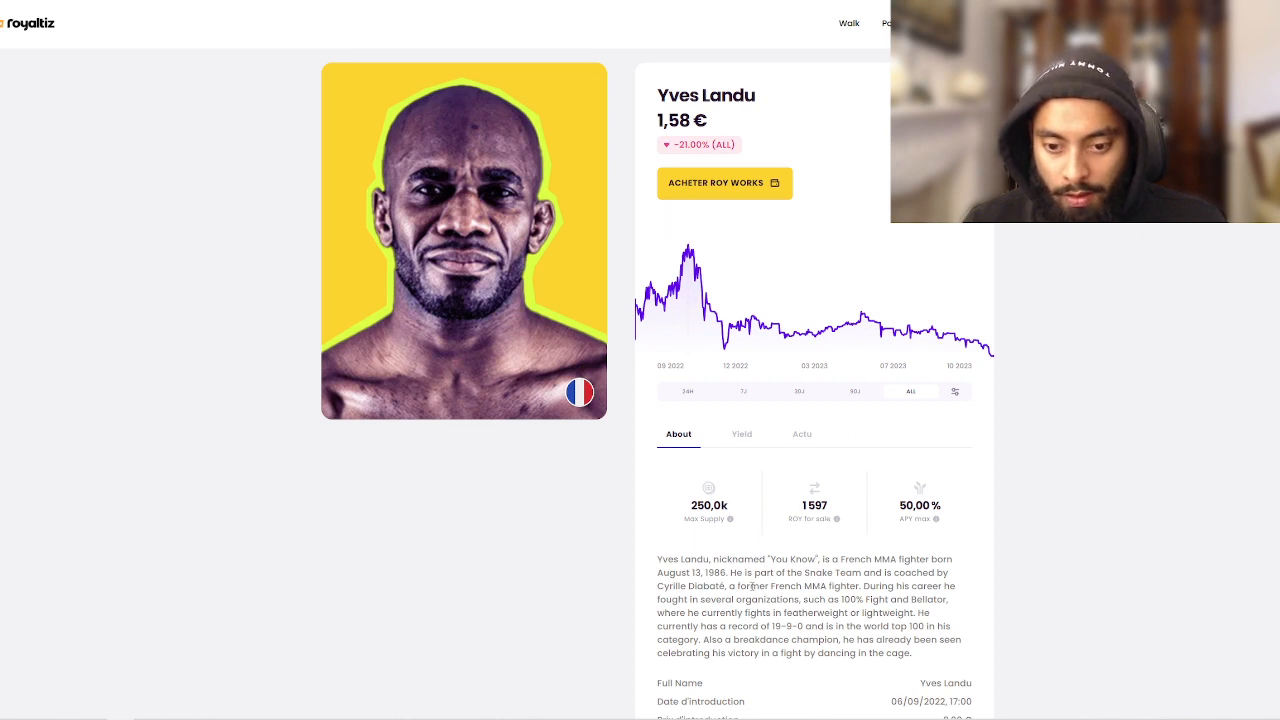
scroll("down", 3)
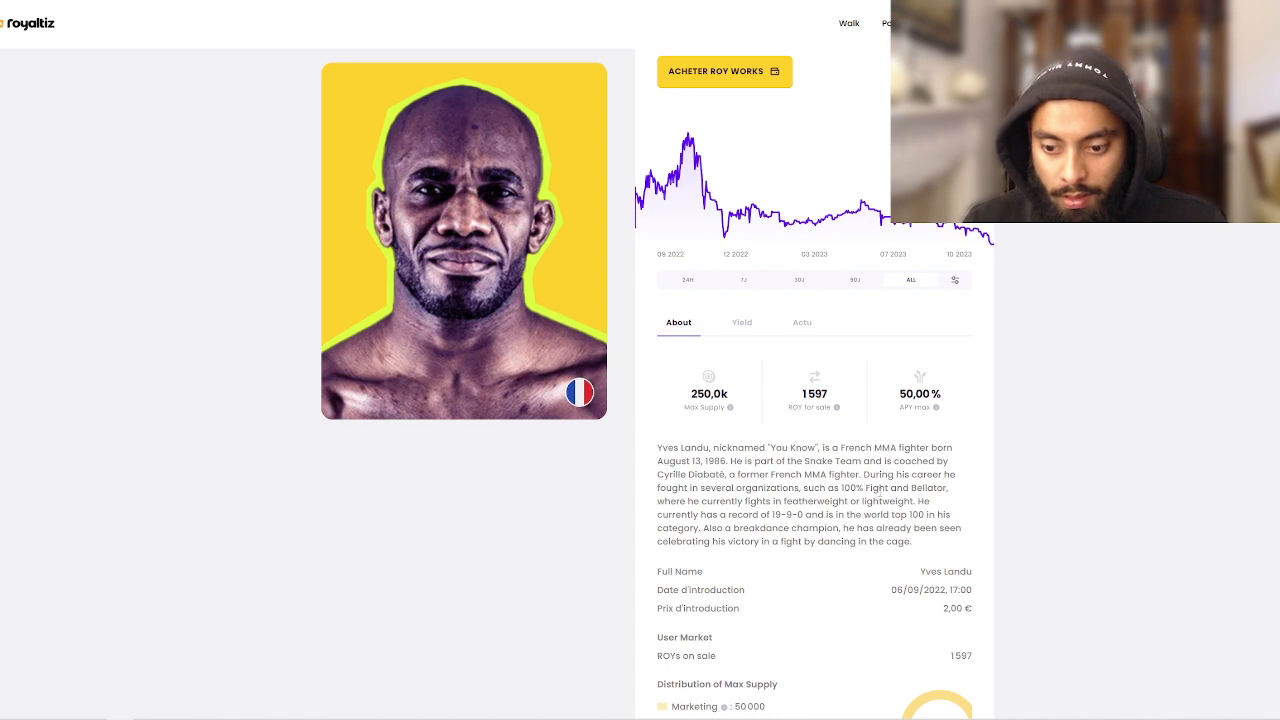
scroll("down", 3)
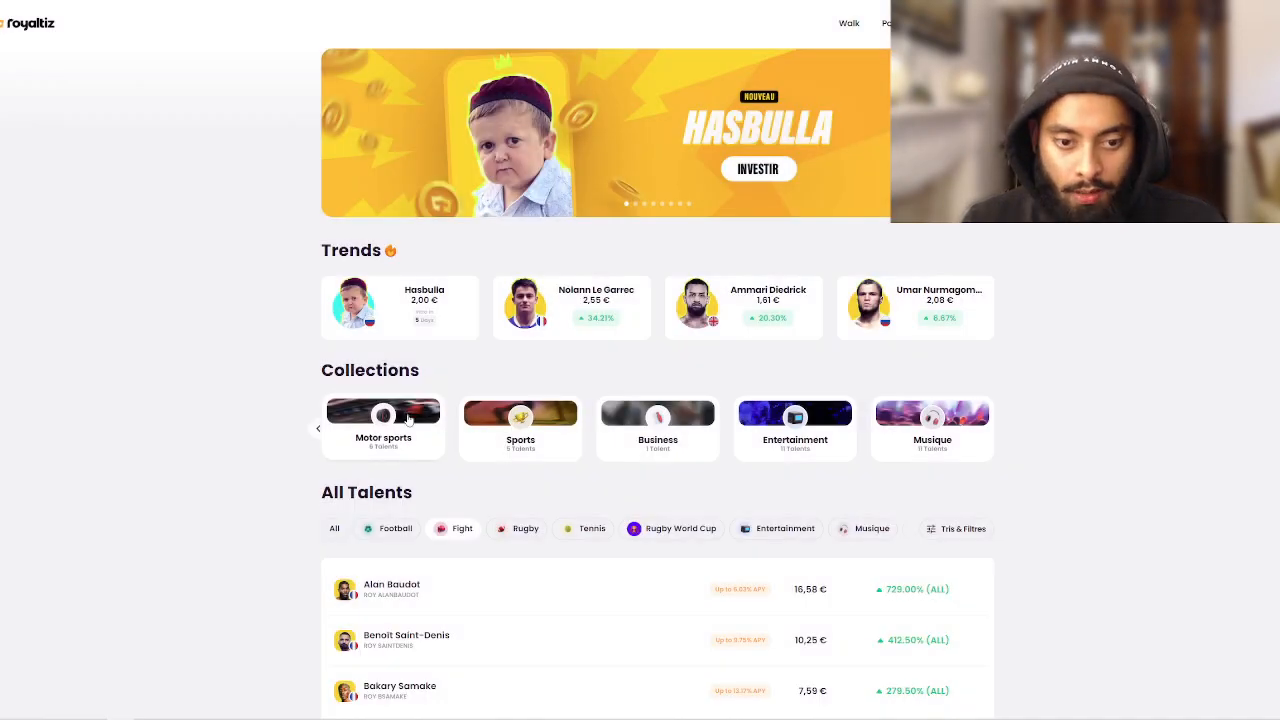
left_click(520, 413)
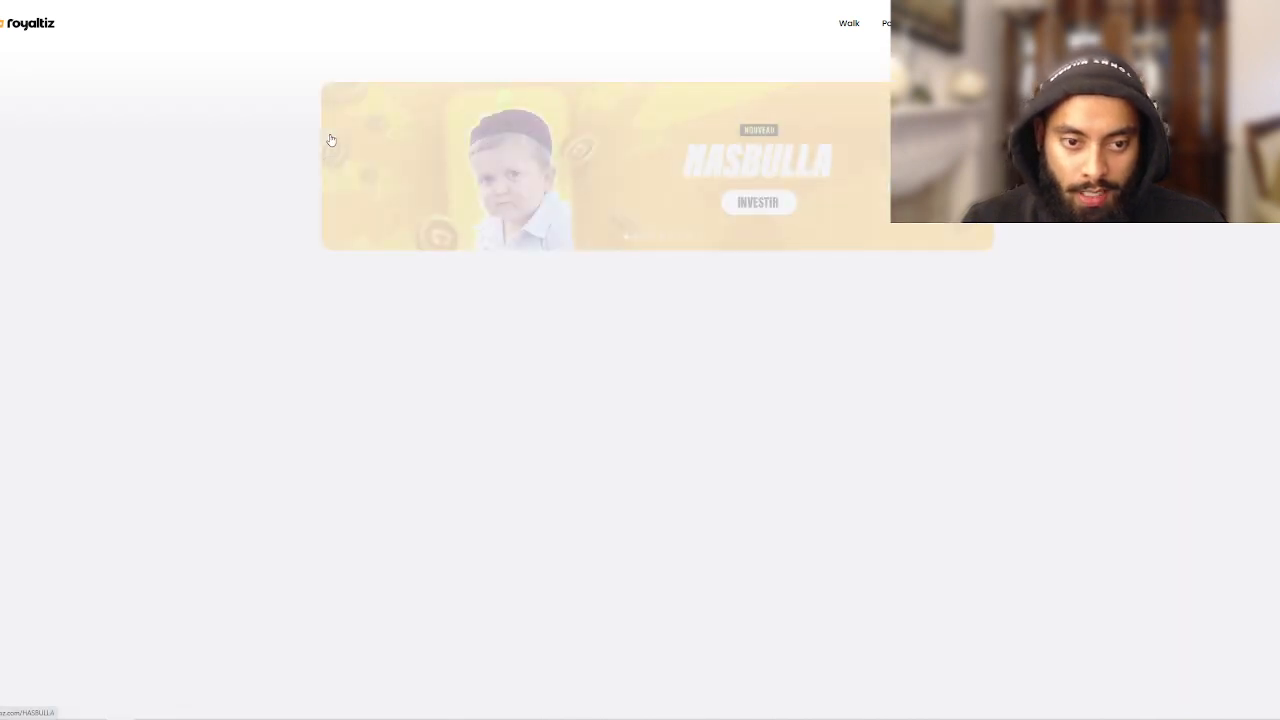
scroll("down", 3)
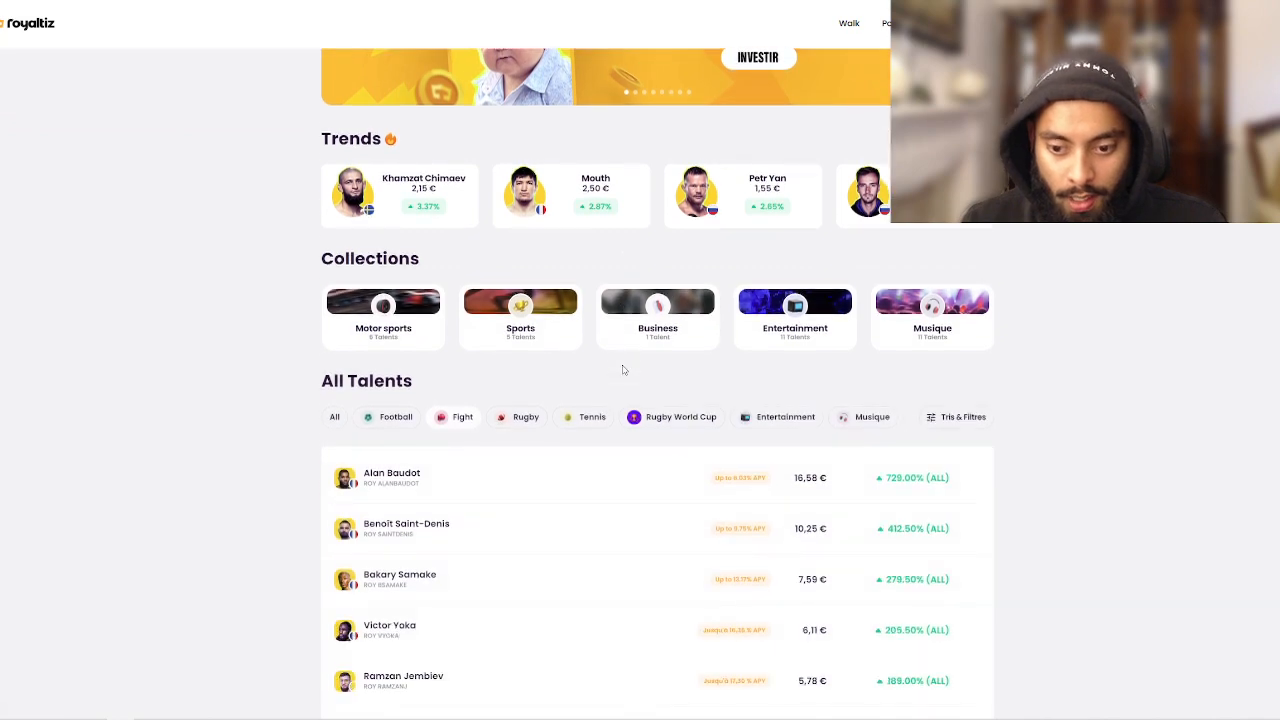
left_click(395, 417)
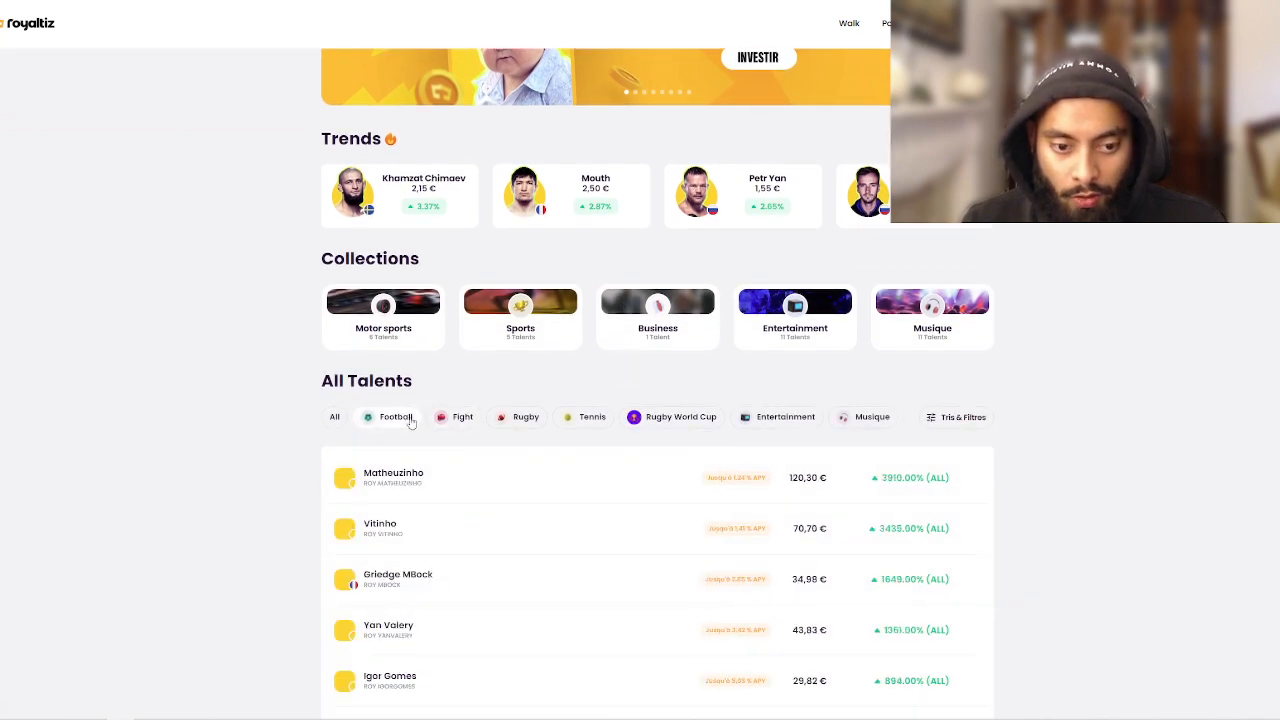
scroll("down", 3)
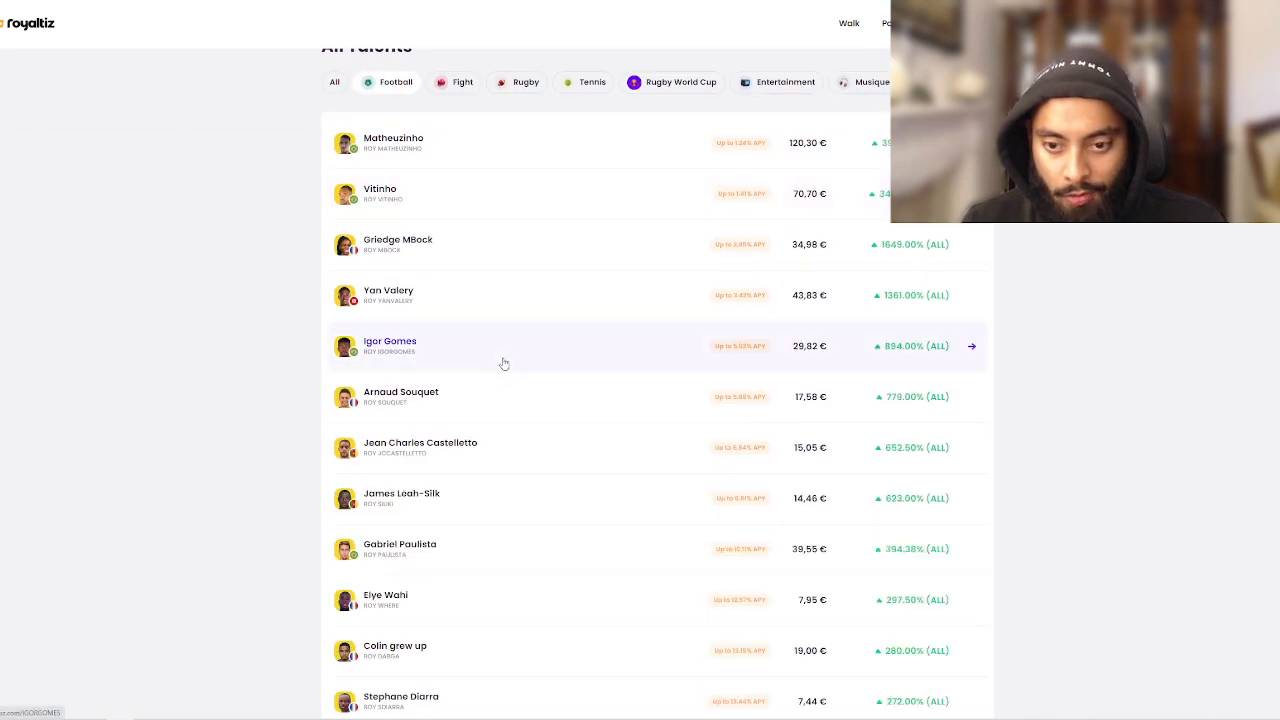
mouse_move(786, 153)
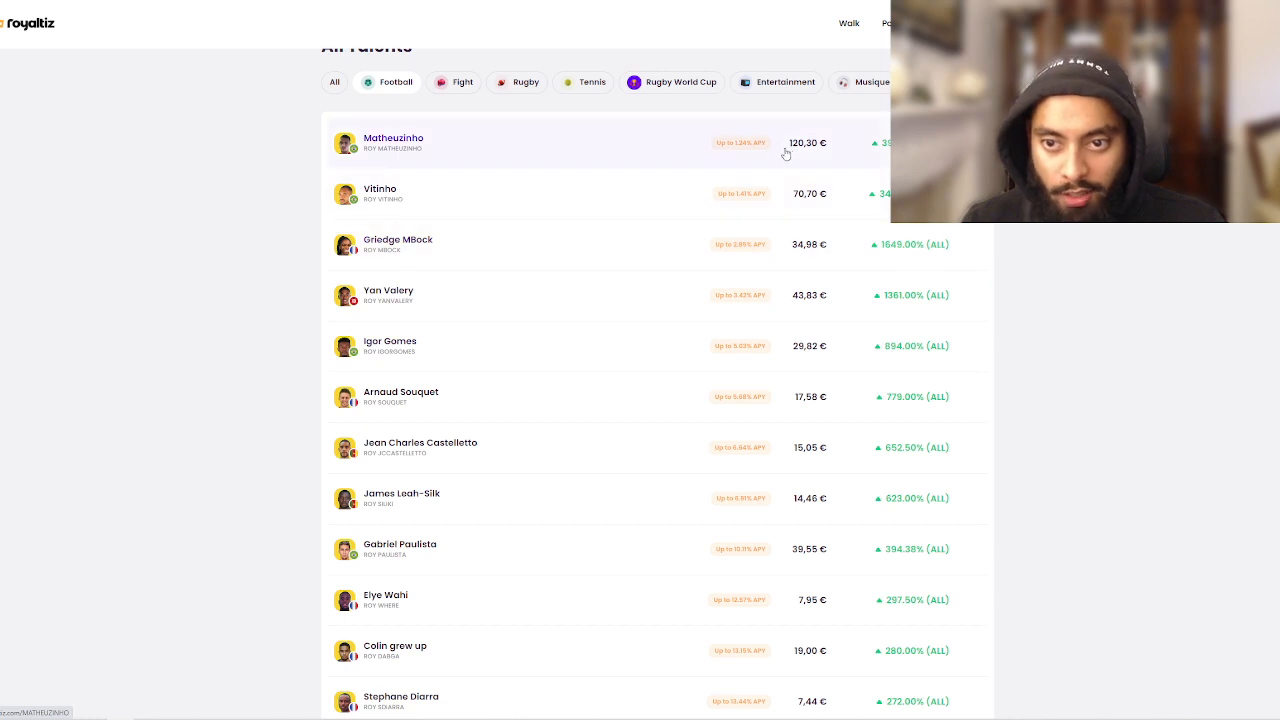
scroll("down", 3)
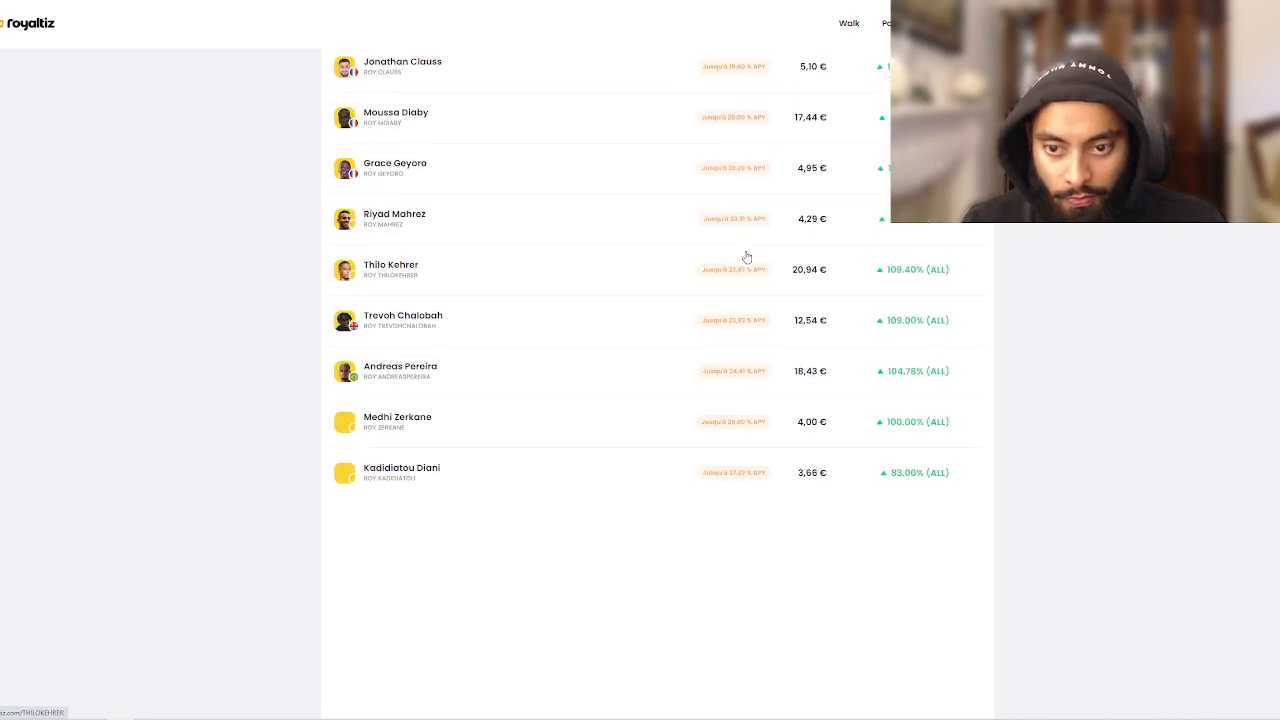
scroll("down", 3)
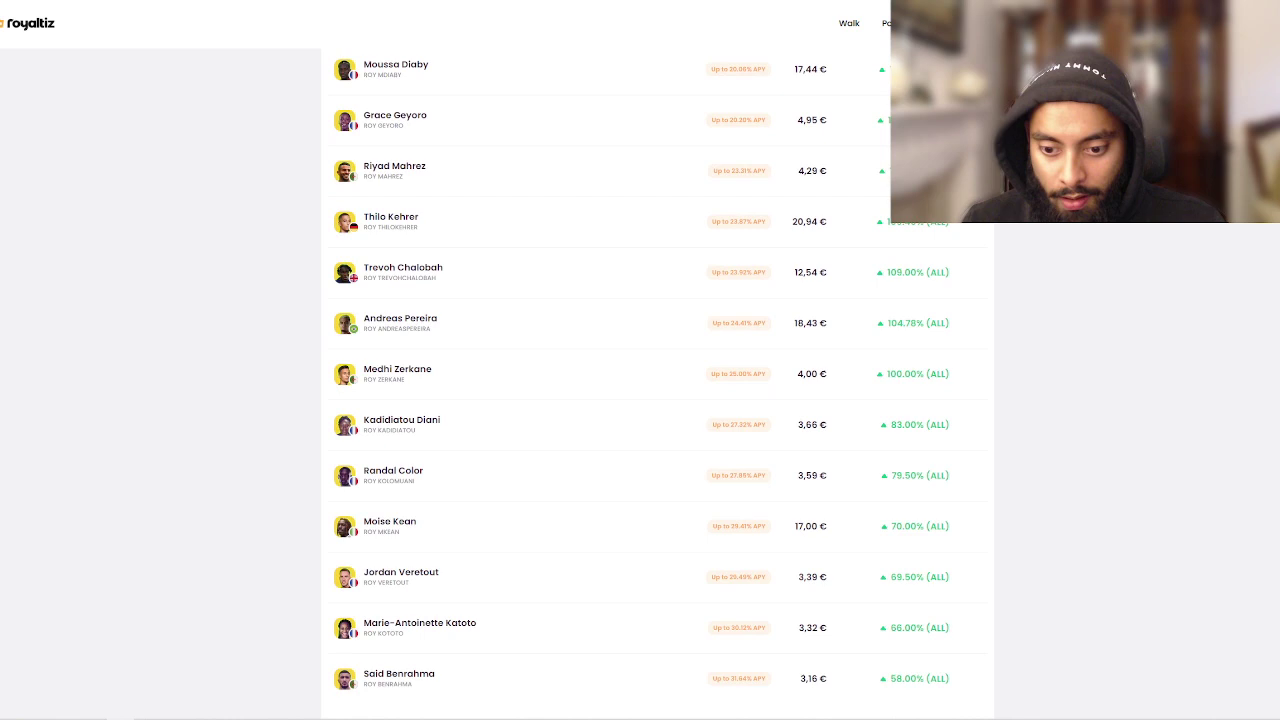
scroll("down", 3)
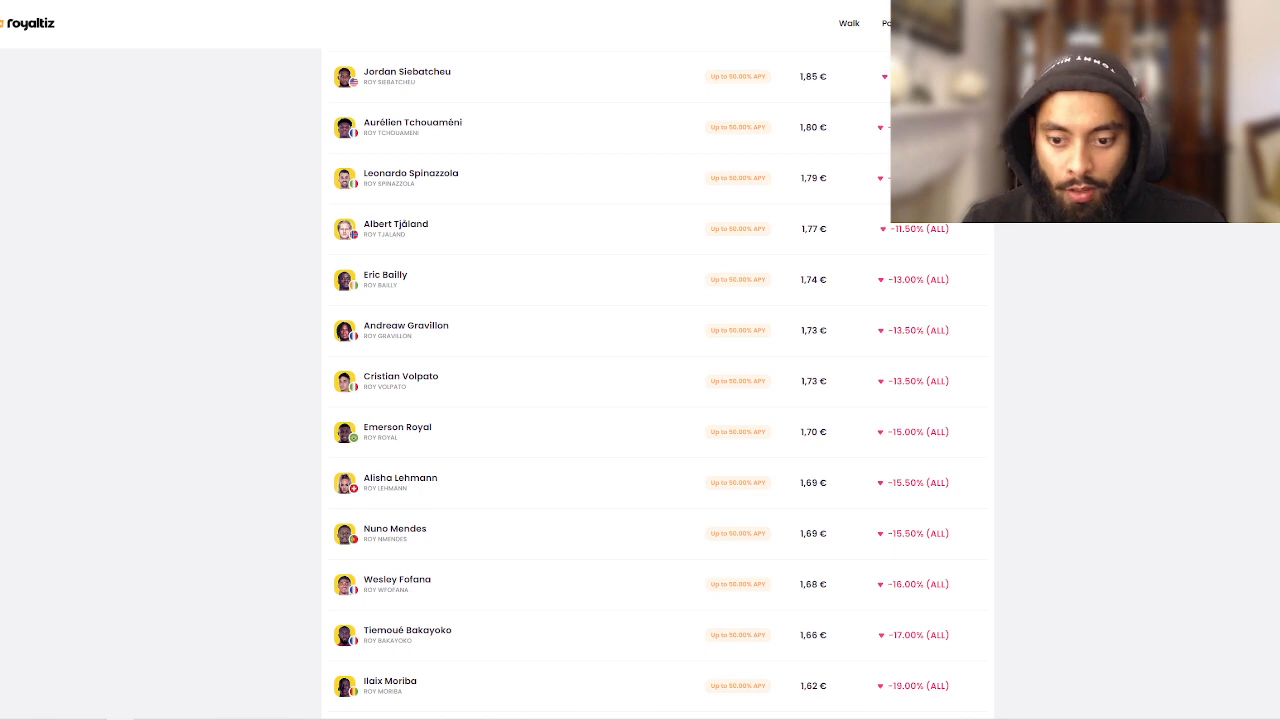
scroll("down", 3)
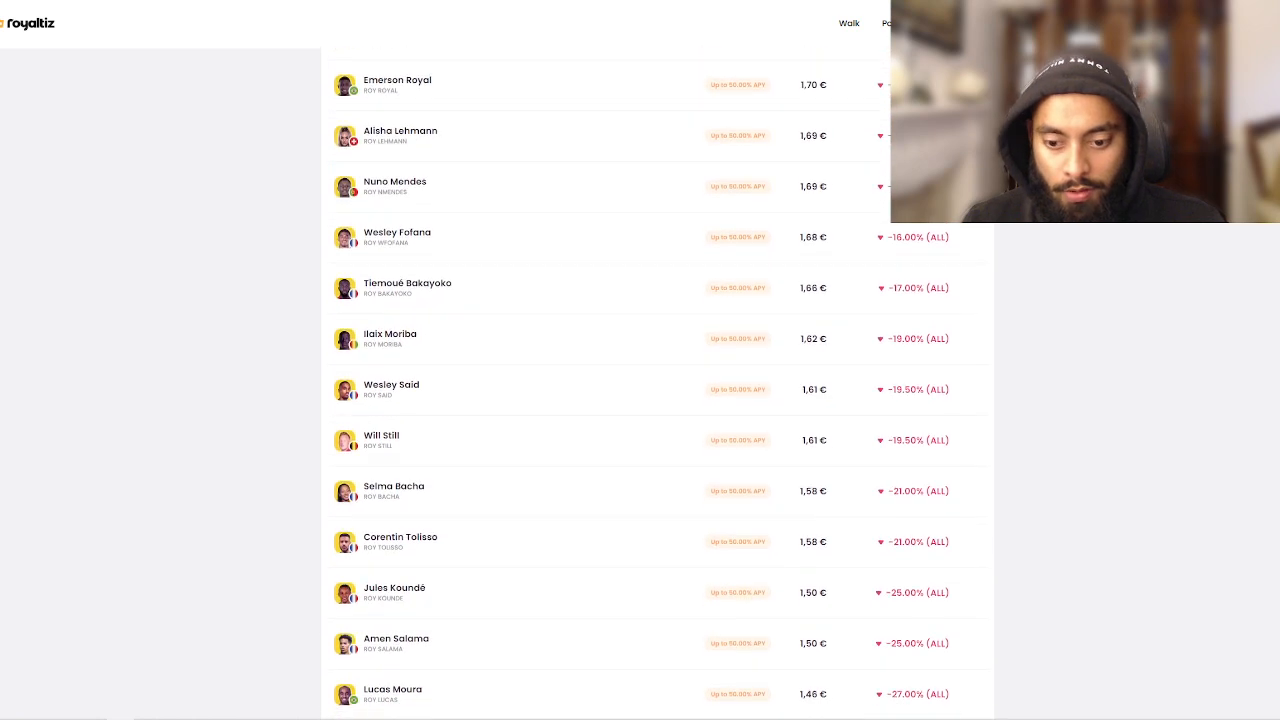
scroll("up", 3)
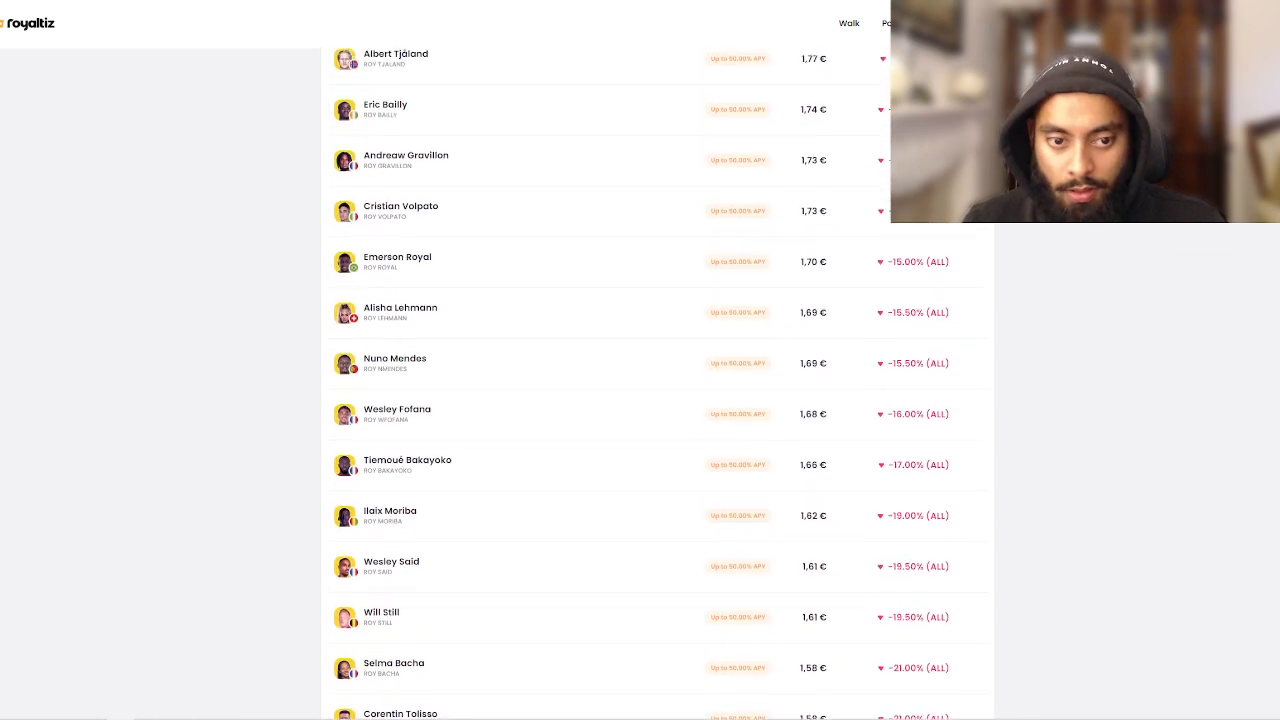
scroll("up", 3)
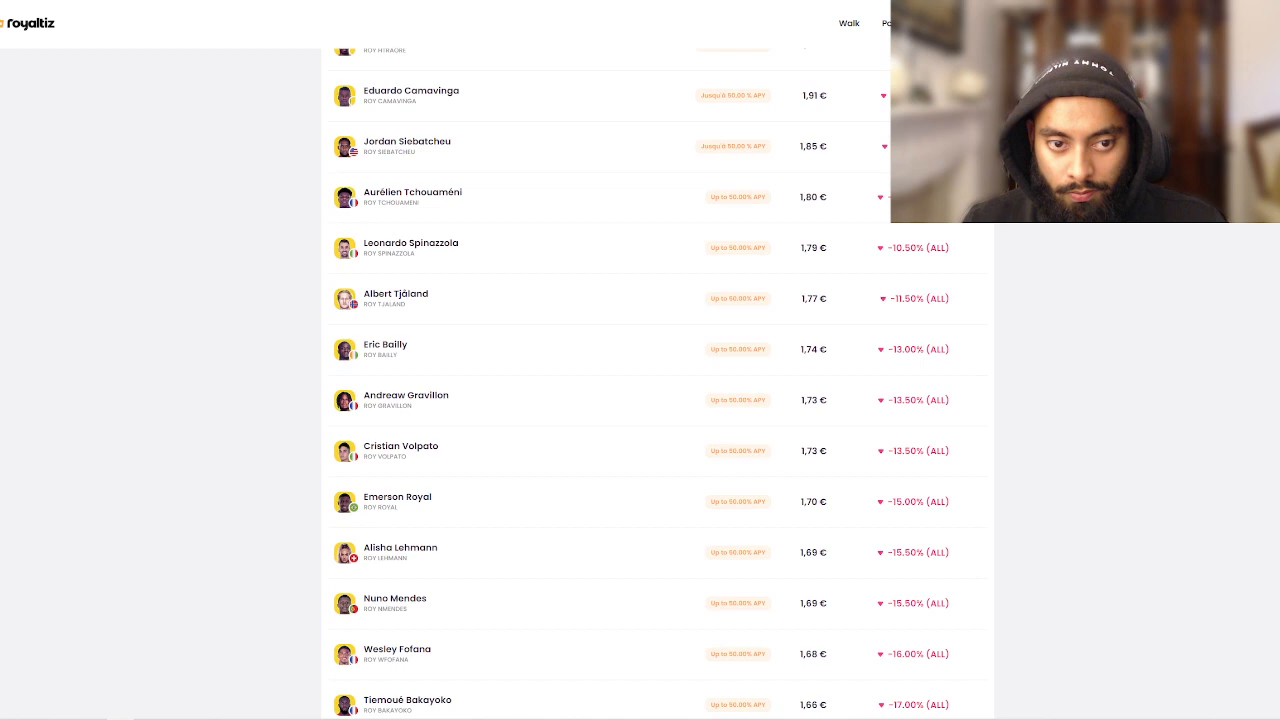
scroll("up", 3)
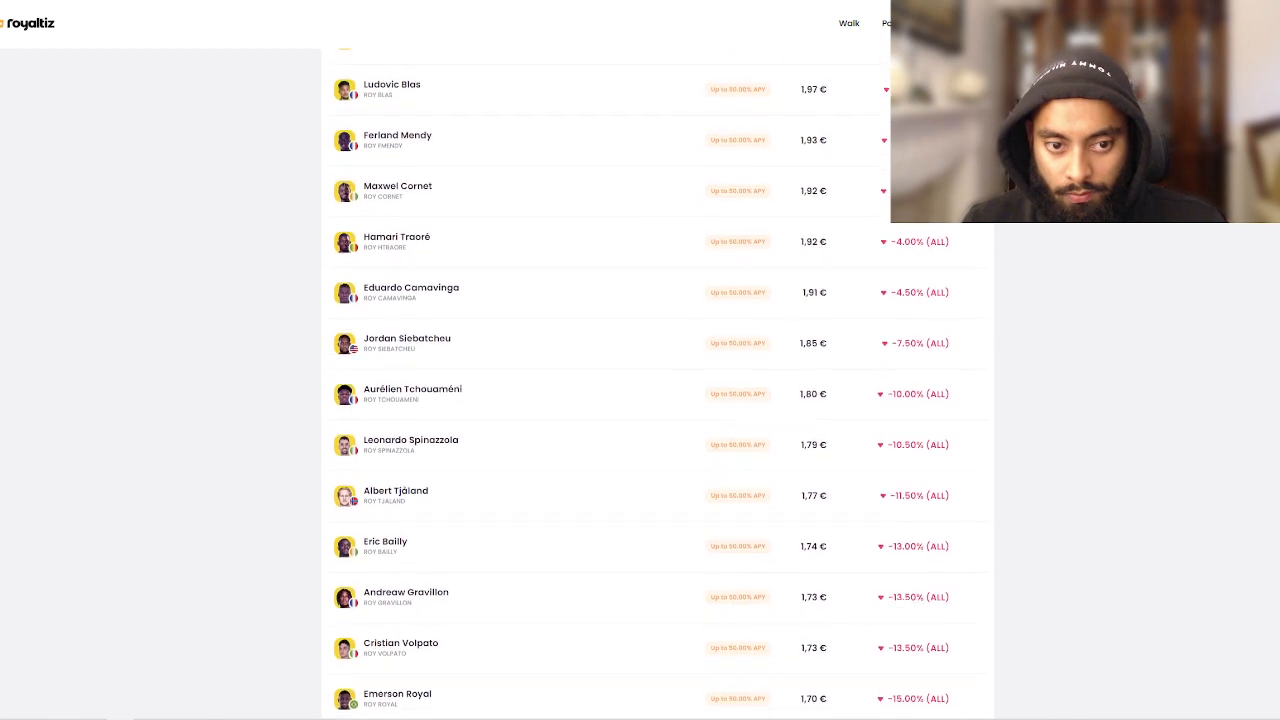
scroll("up", 3)
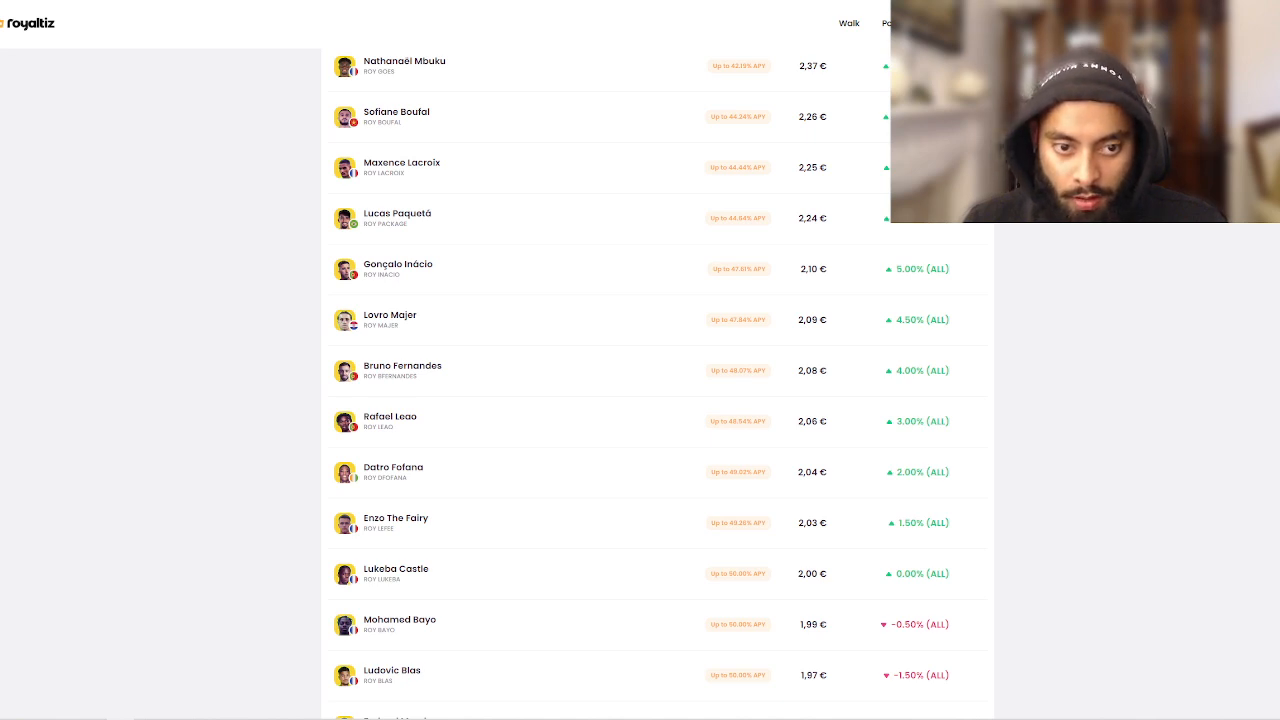
scroll("up", 3)
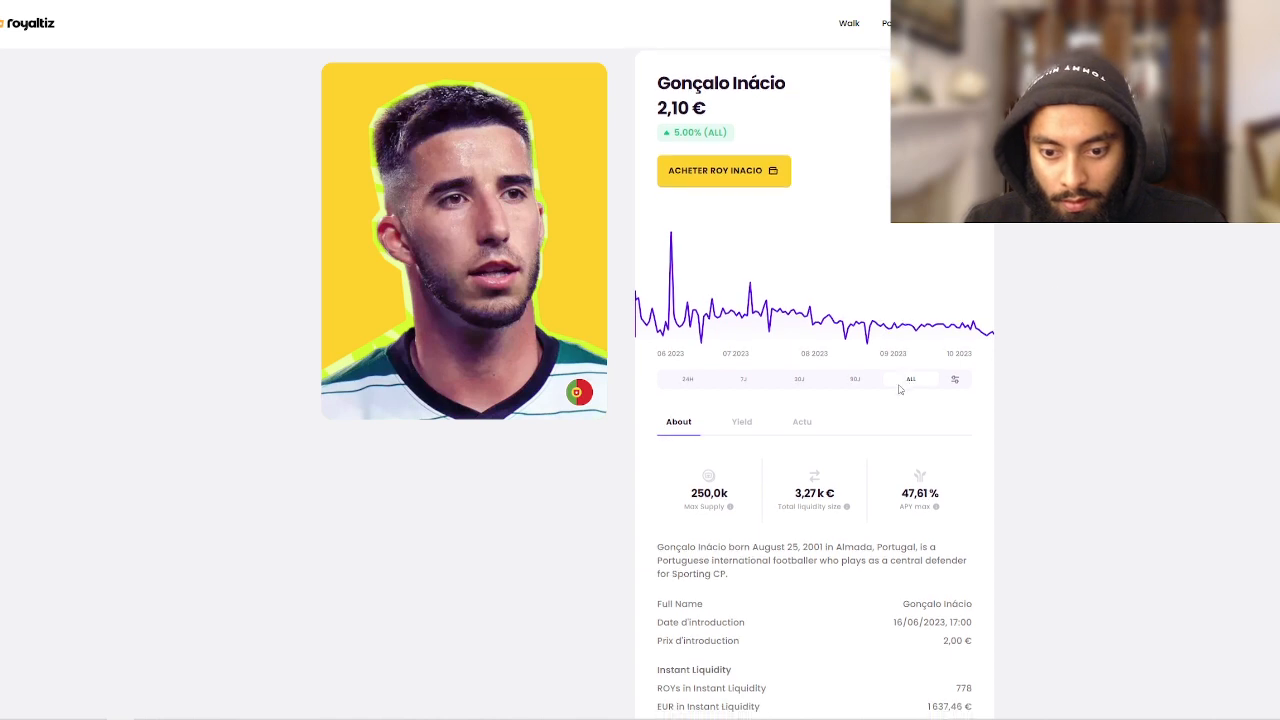
Scroll down Gonçalo Inácio's page to his supply, liquidity and max supply distribution.
scroll("down", 3)
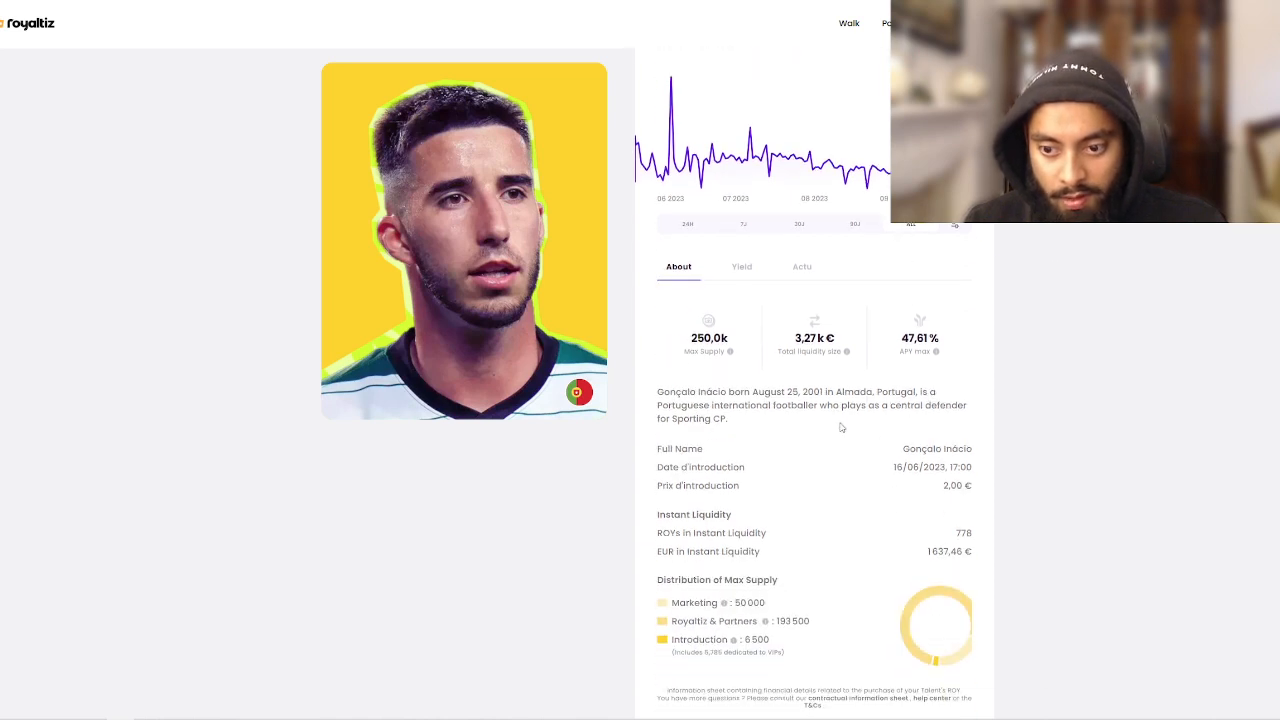
mouse_move(218, 101)
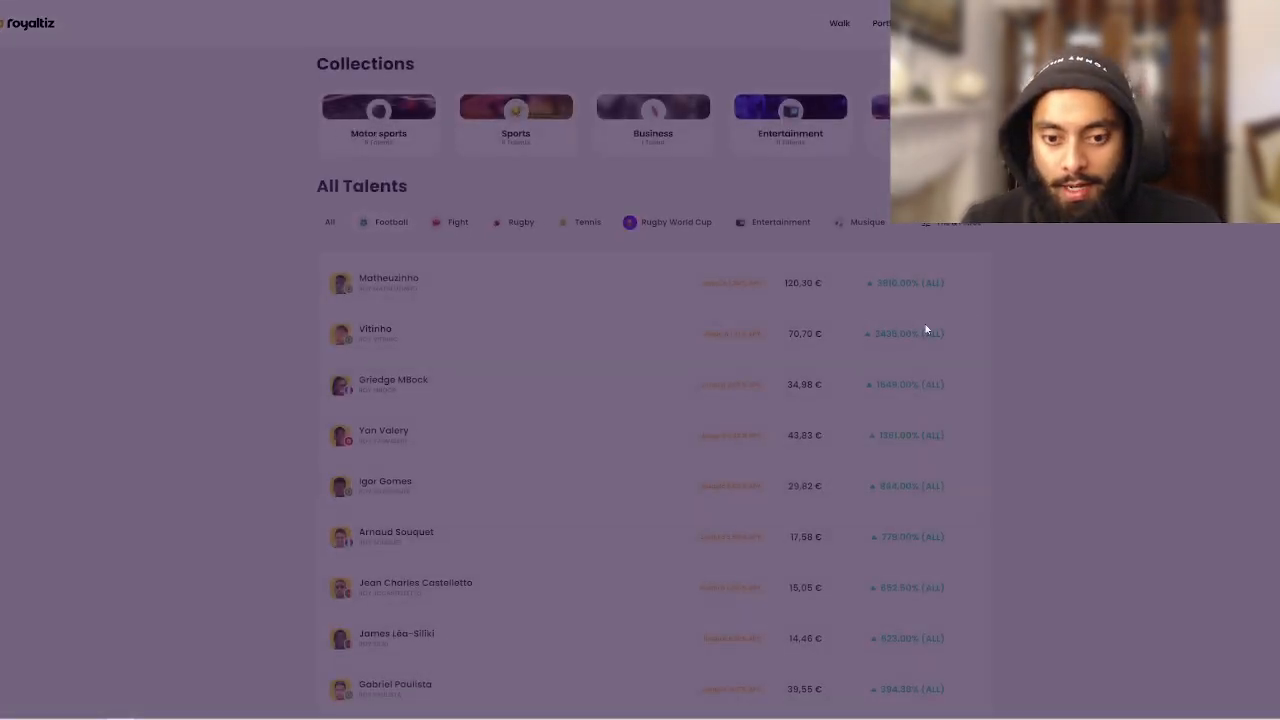
Scroll down and back up the All Talents list to the Fight category filter.
scroll("down", 3)
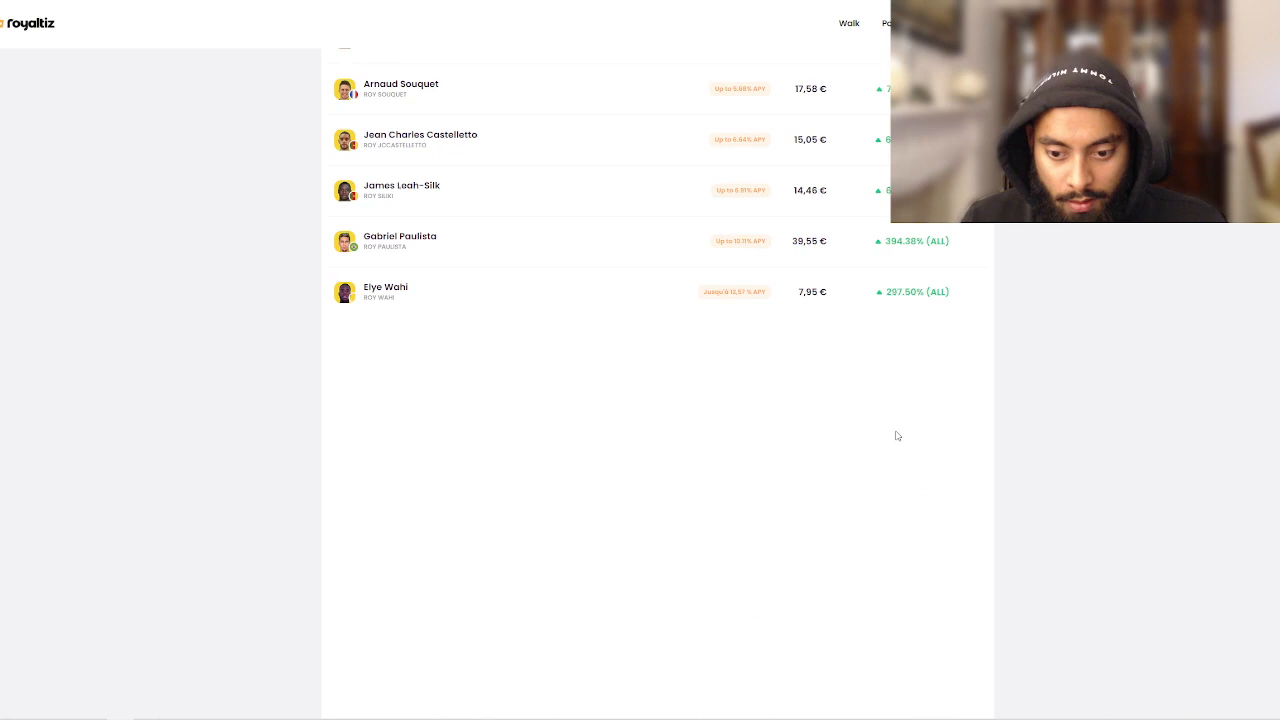
scroll("down", 3)
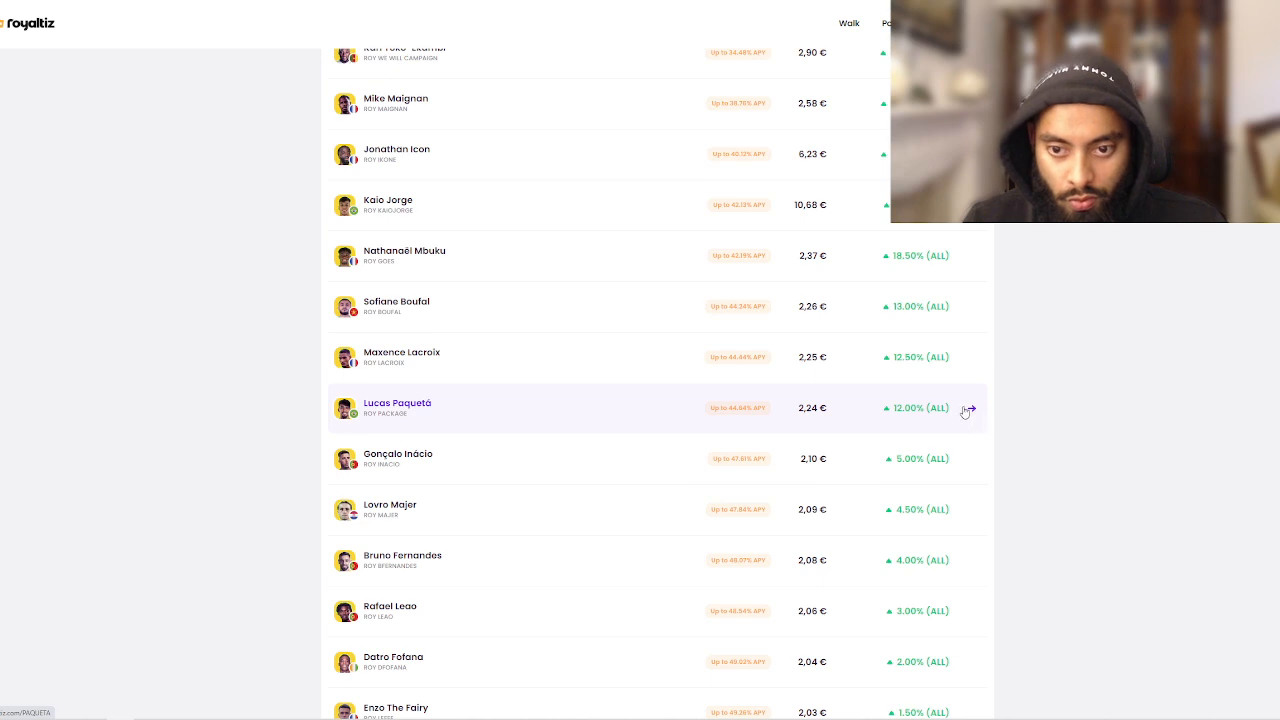
scroll("up", 3)
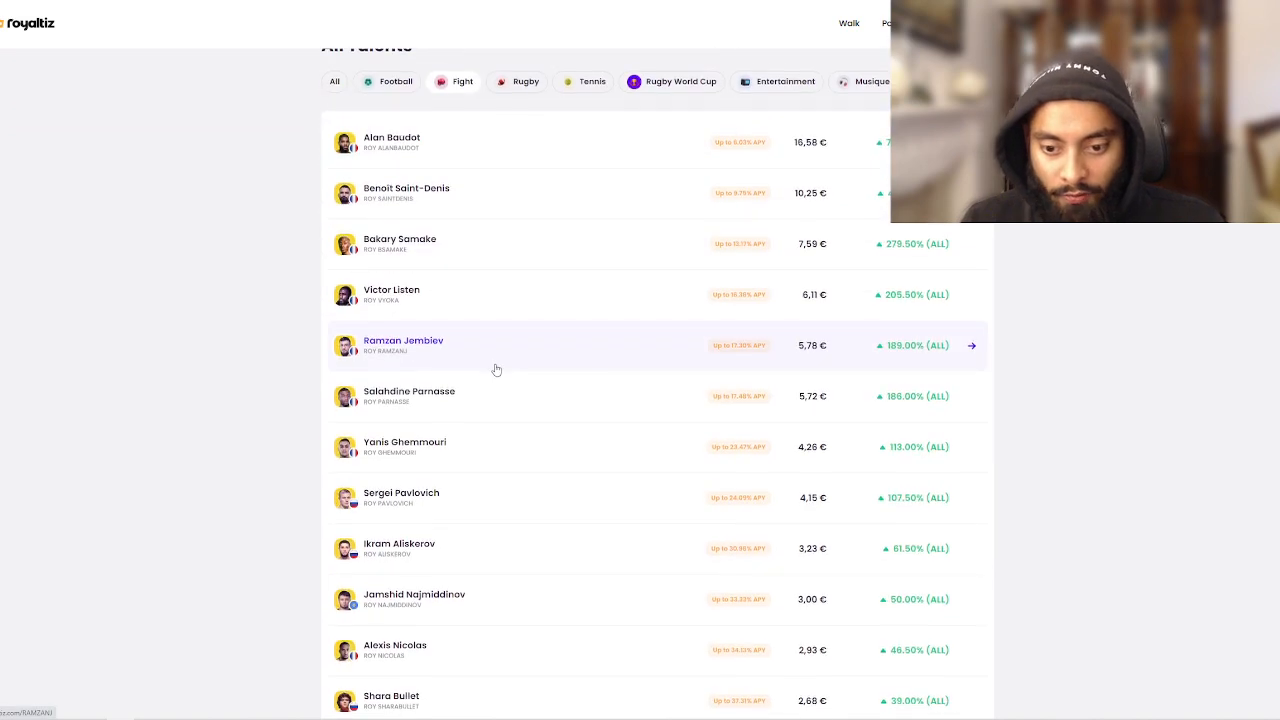
Scroll the Fight list and open Umar Nurmagomedov's page, priced at 2,08 €.
scroll("down", 3)
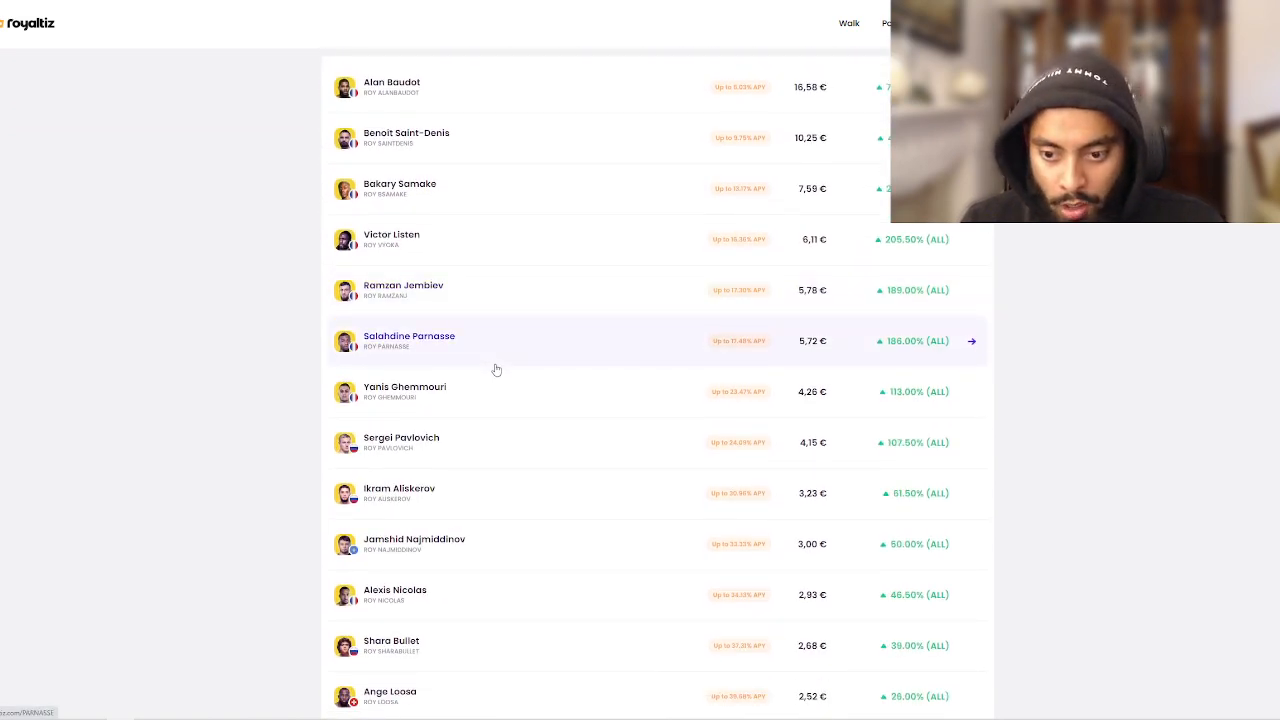
mouse_move(631, 167)
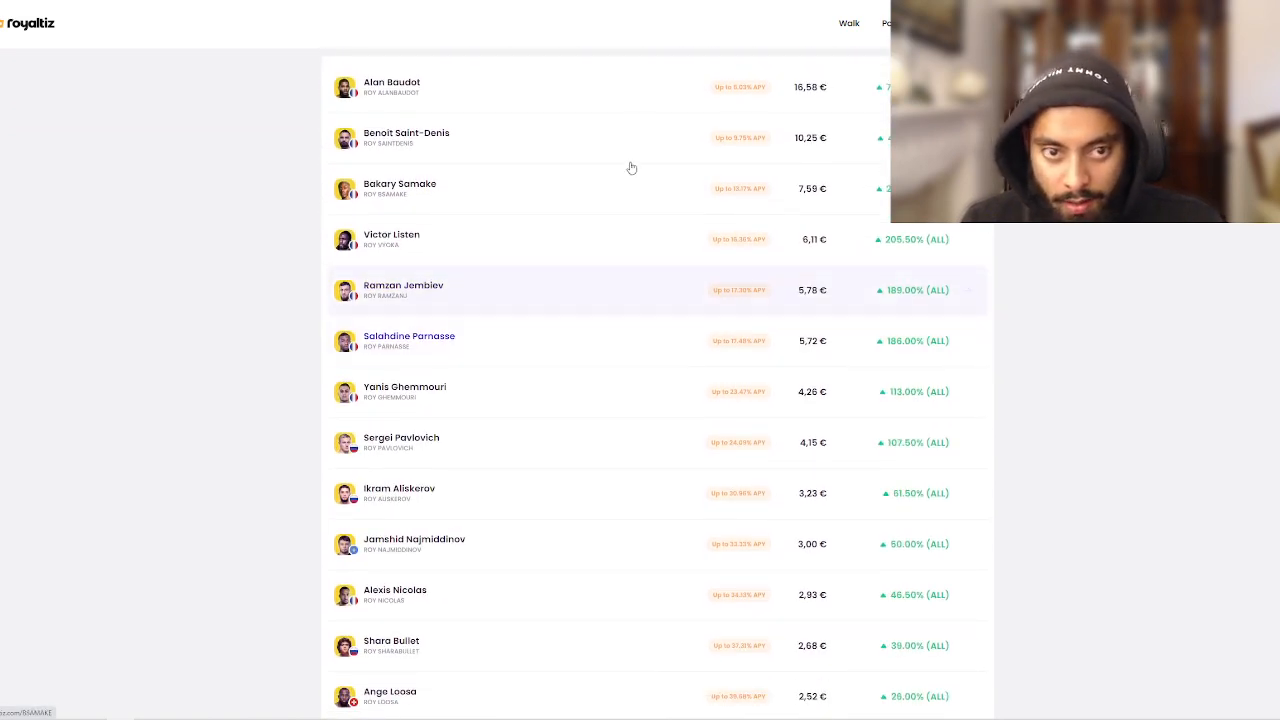
mouse_move(740, 426)
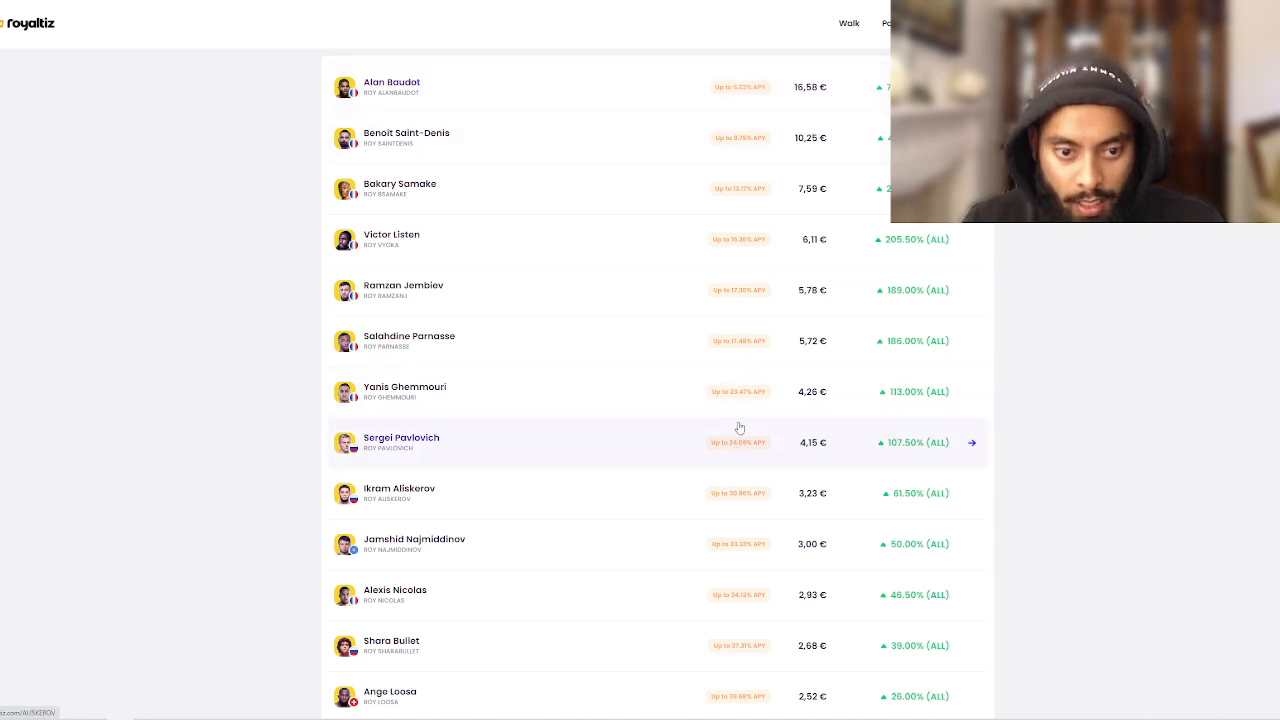
scroll("down", 3)
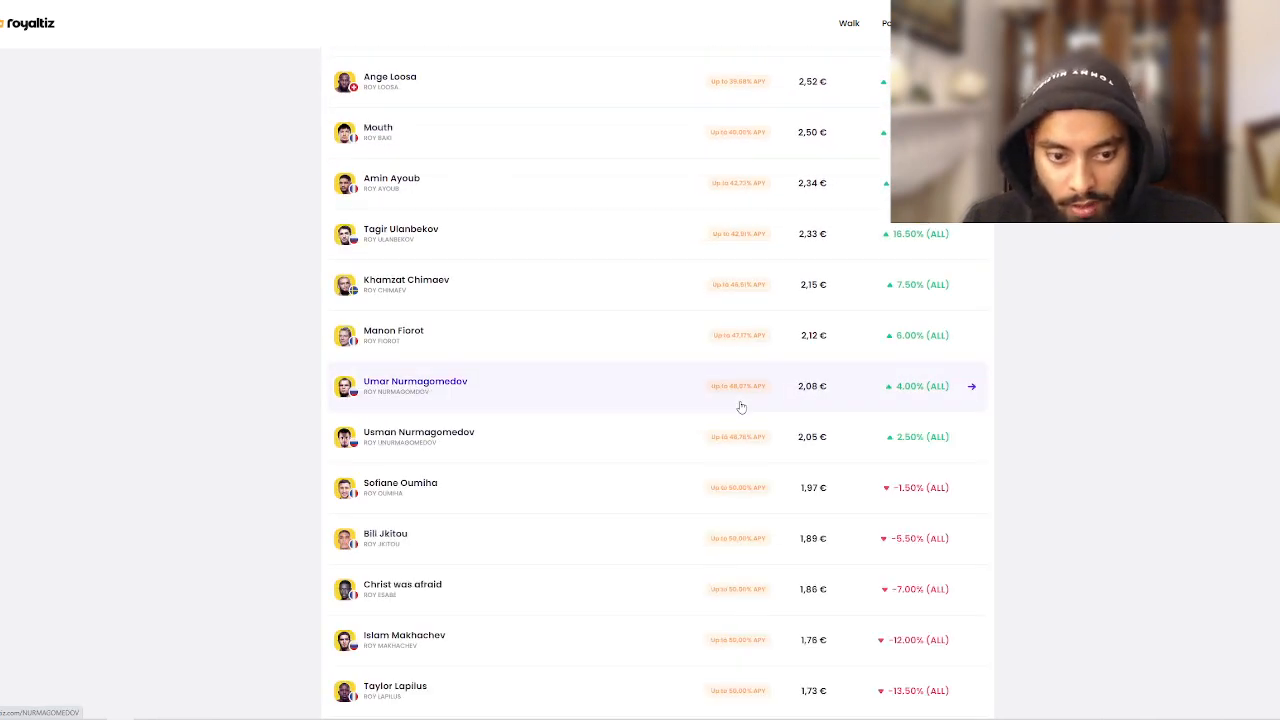
mouse_move(617, 449)
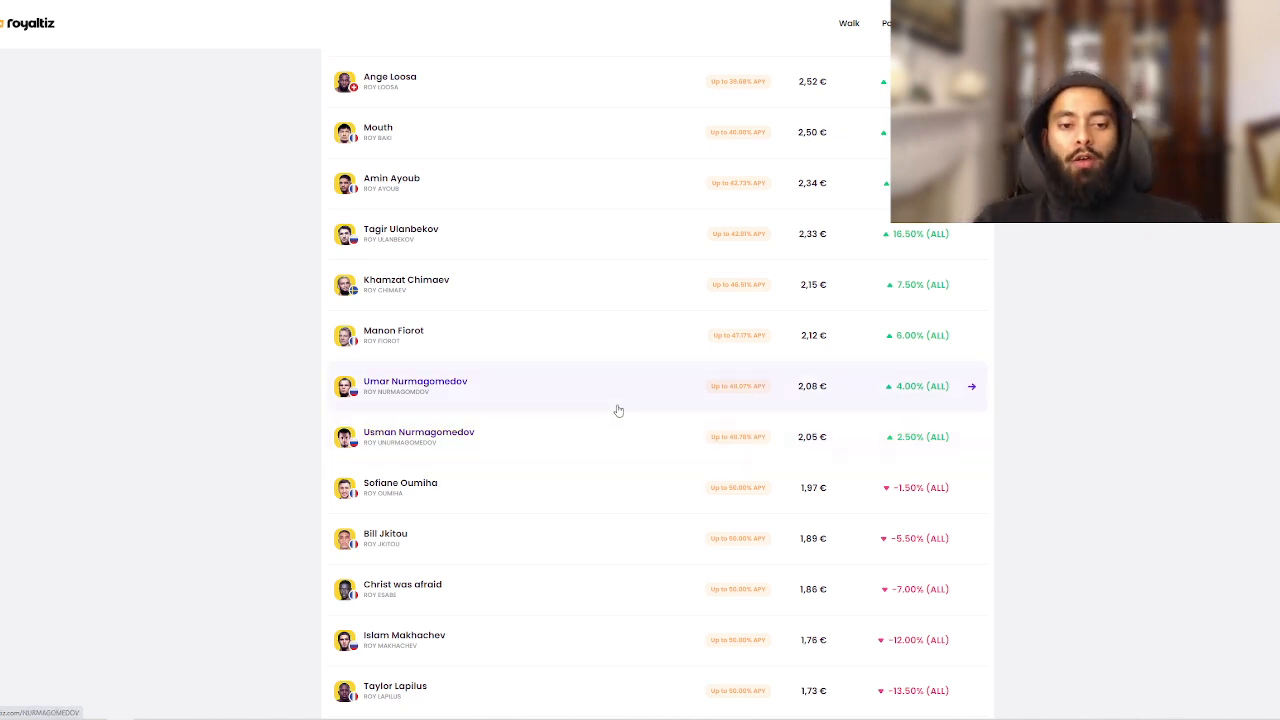
left_click(415, 385)
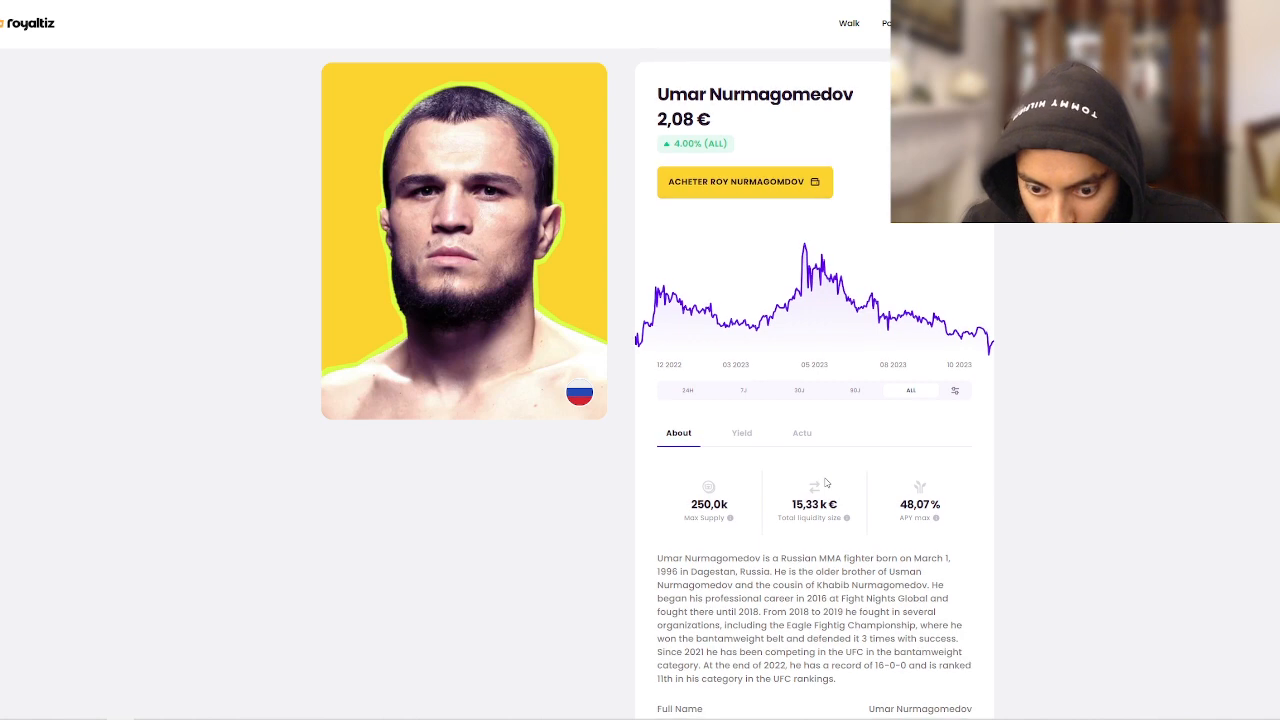
scroll("down", 3)
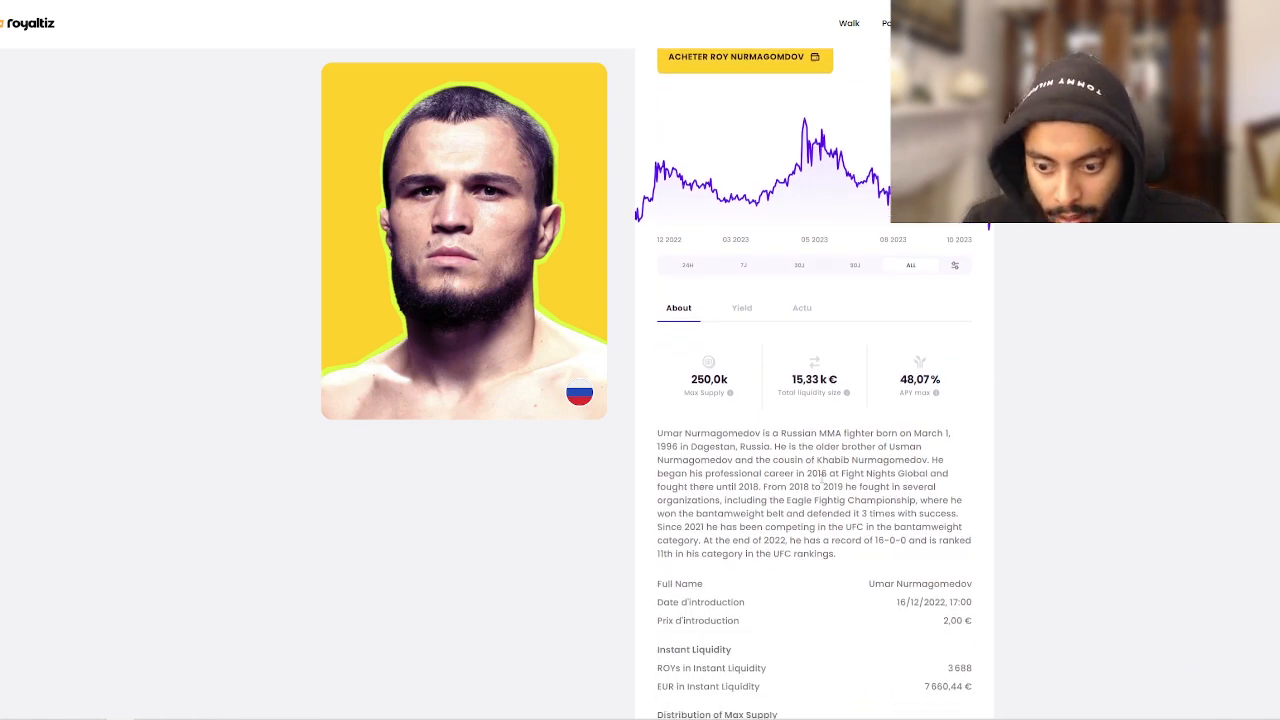
scroll("down", 3)
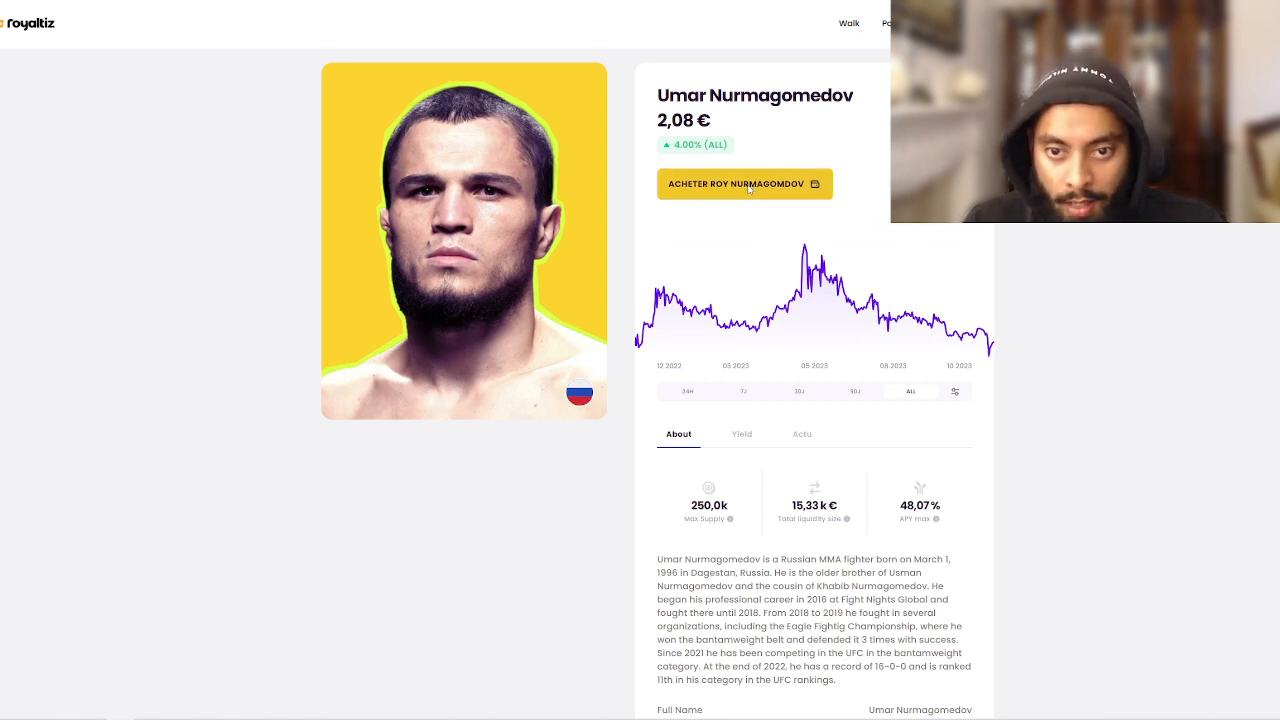
Order 2 Umar Nurmagomedov ROY shares and pay 5,37 € from the balance.
left_click(744, 184)
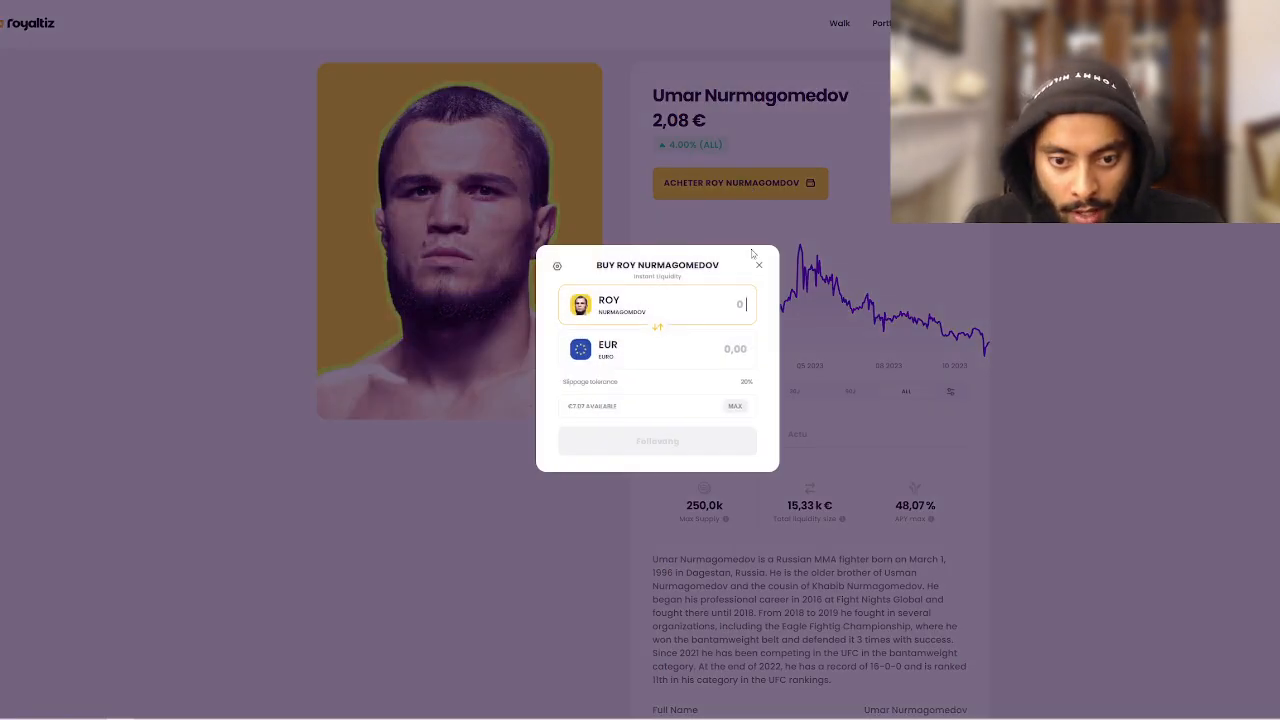
type("7")
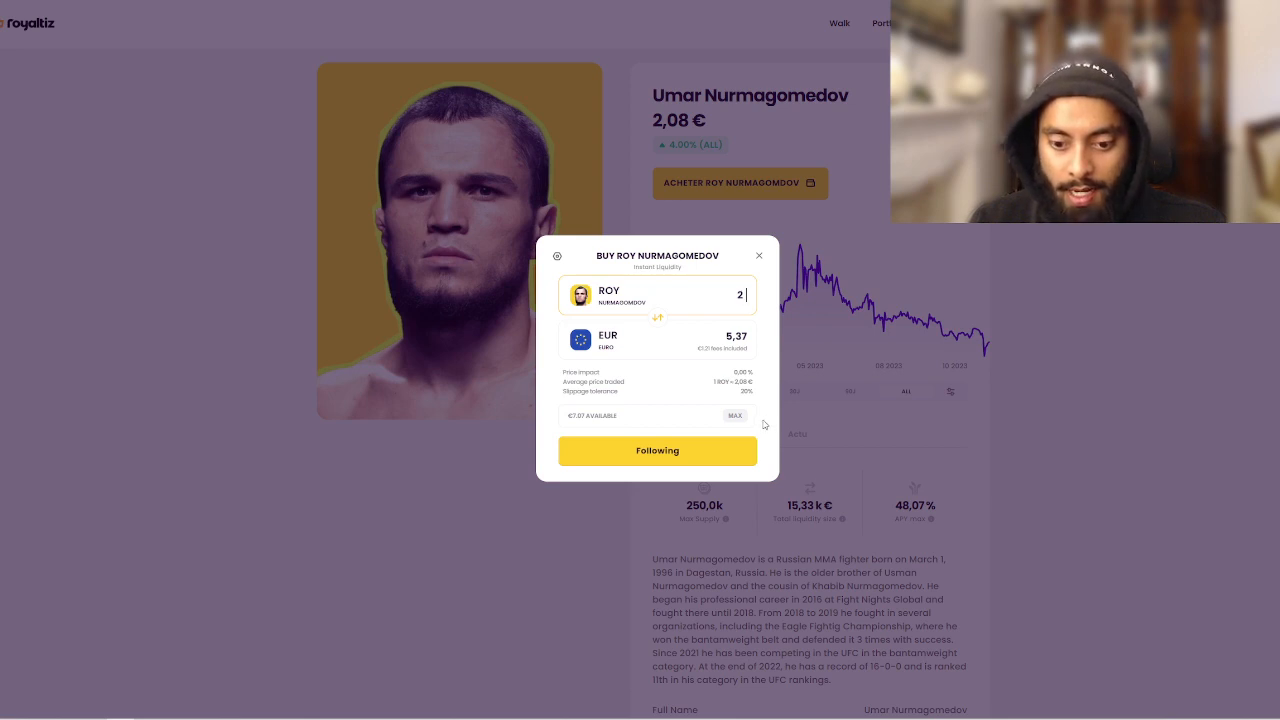
mouse_move(691, 452)
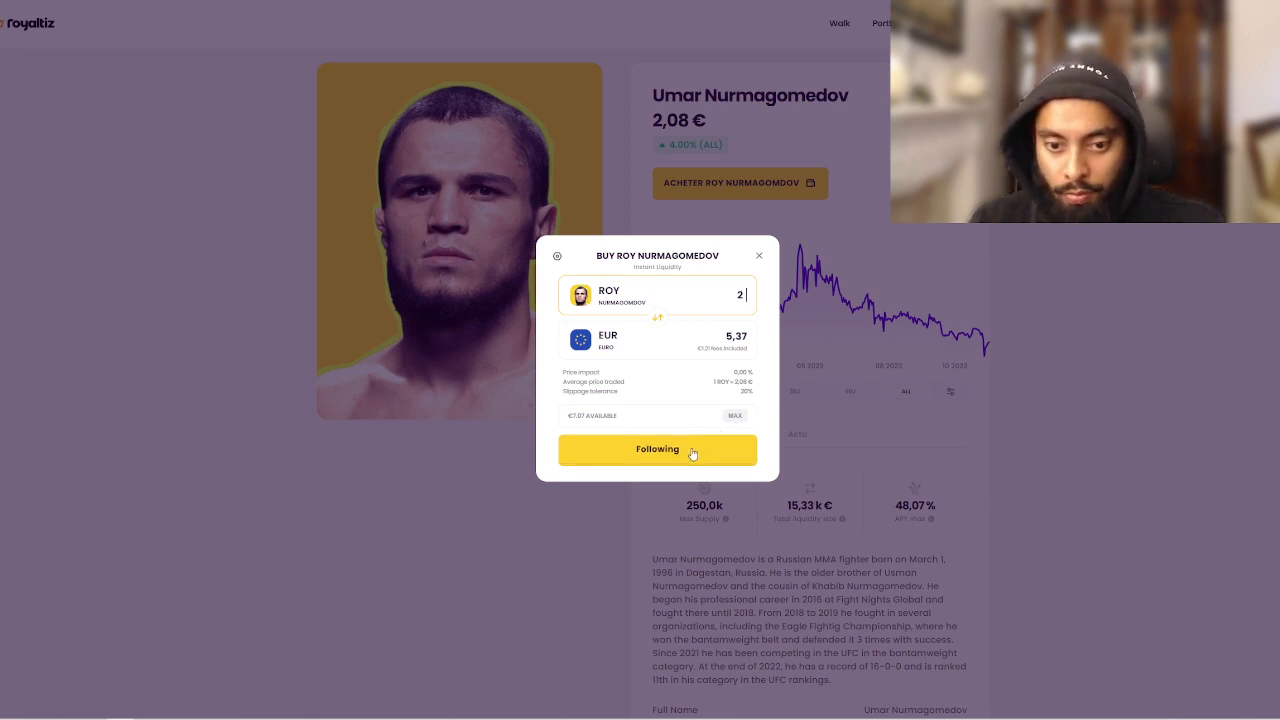
left_click(657, 449)
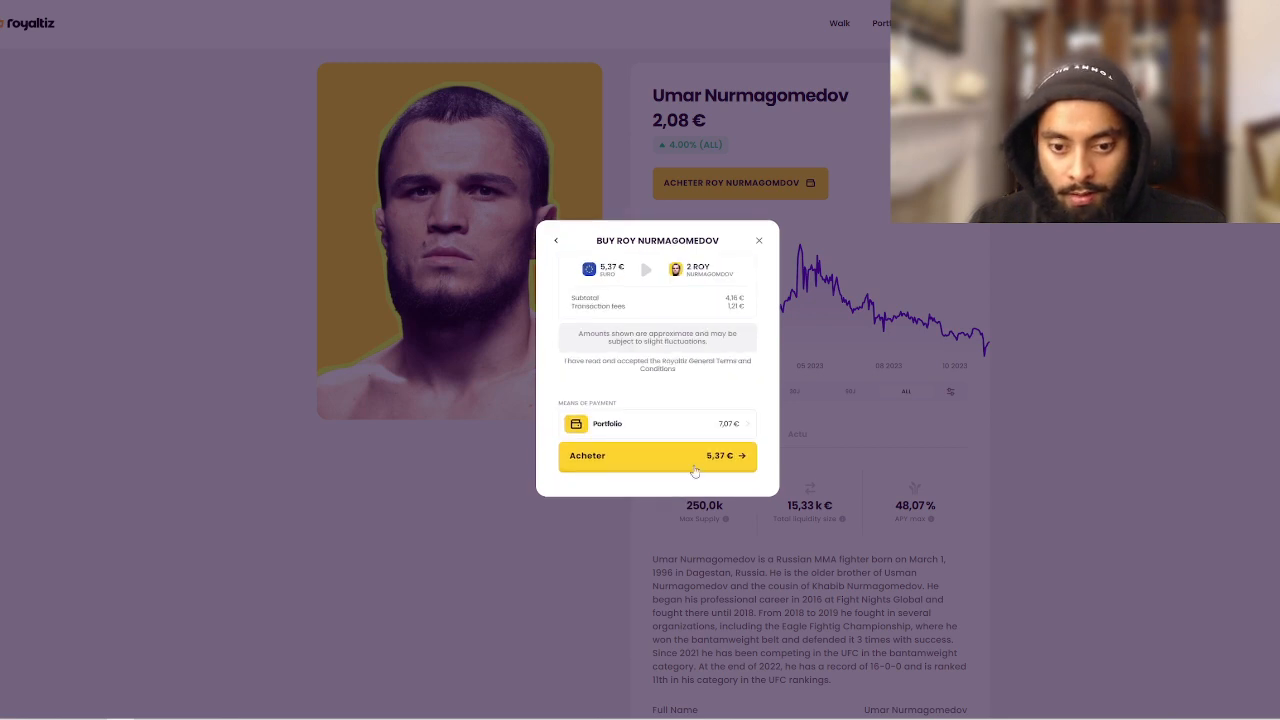
left_click(658, 456)
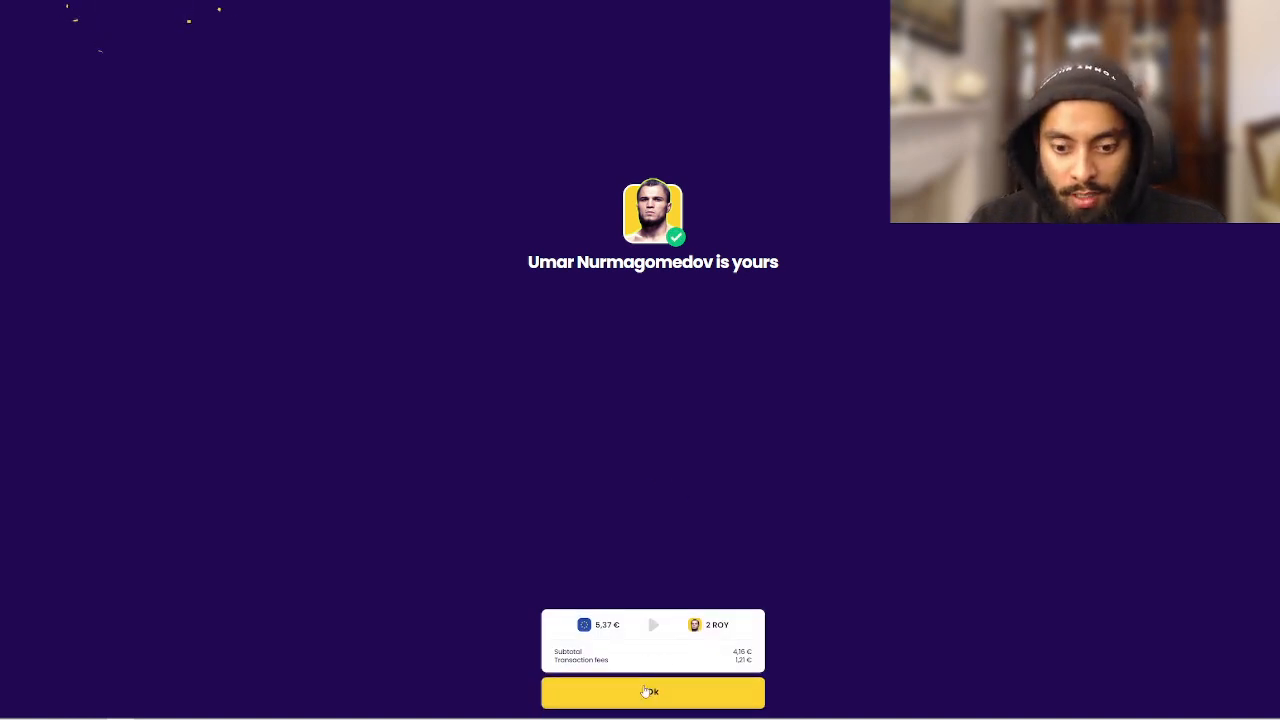
Dismiss the purchase success and VIP status notices to view the portfolio with both fighters.
left_click(652, 691)
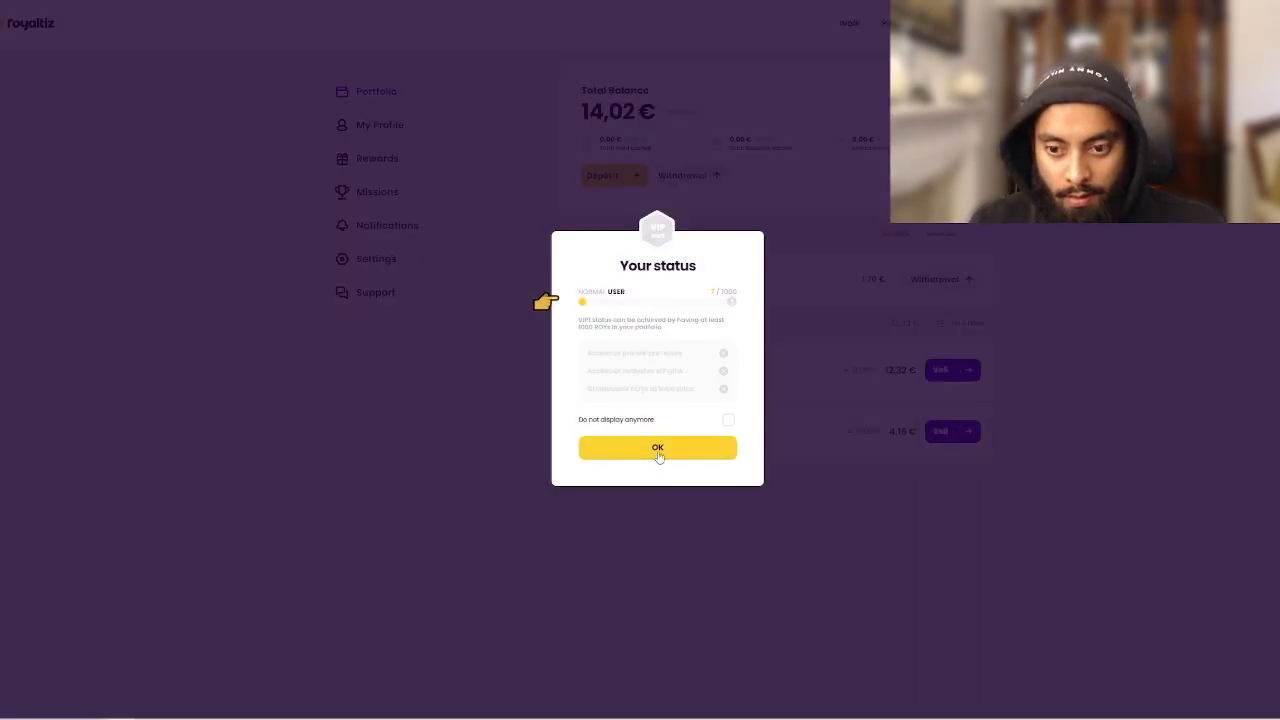
left_click(657, 447)
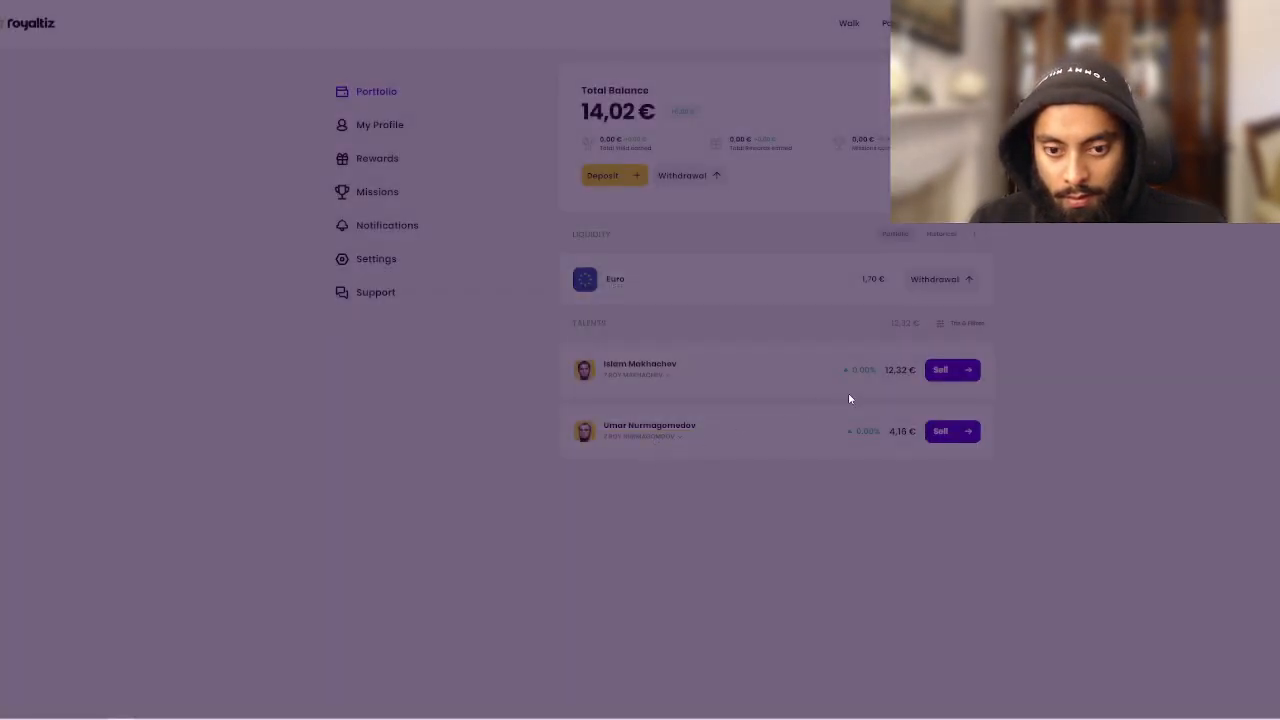